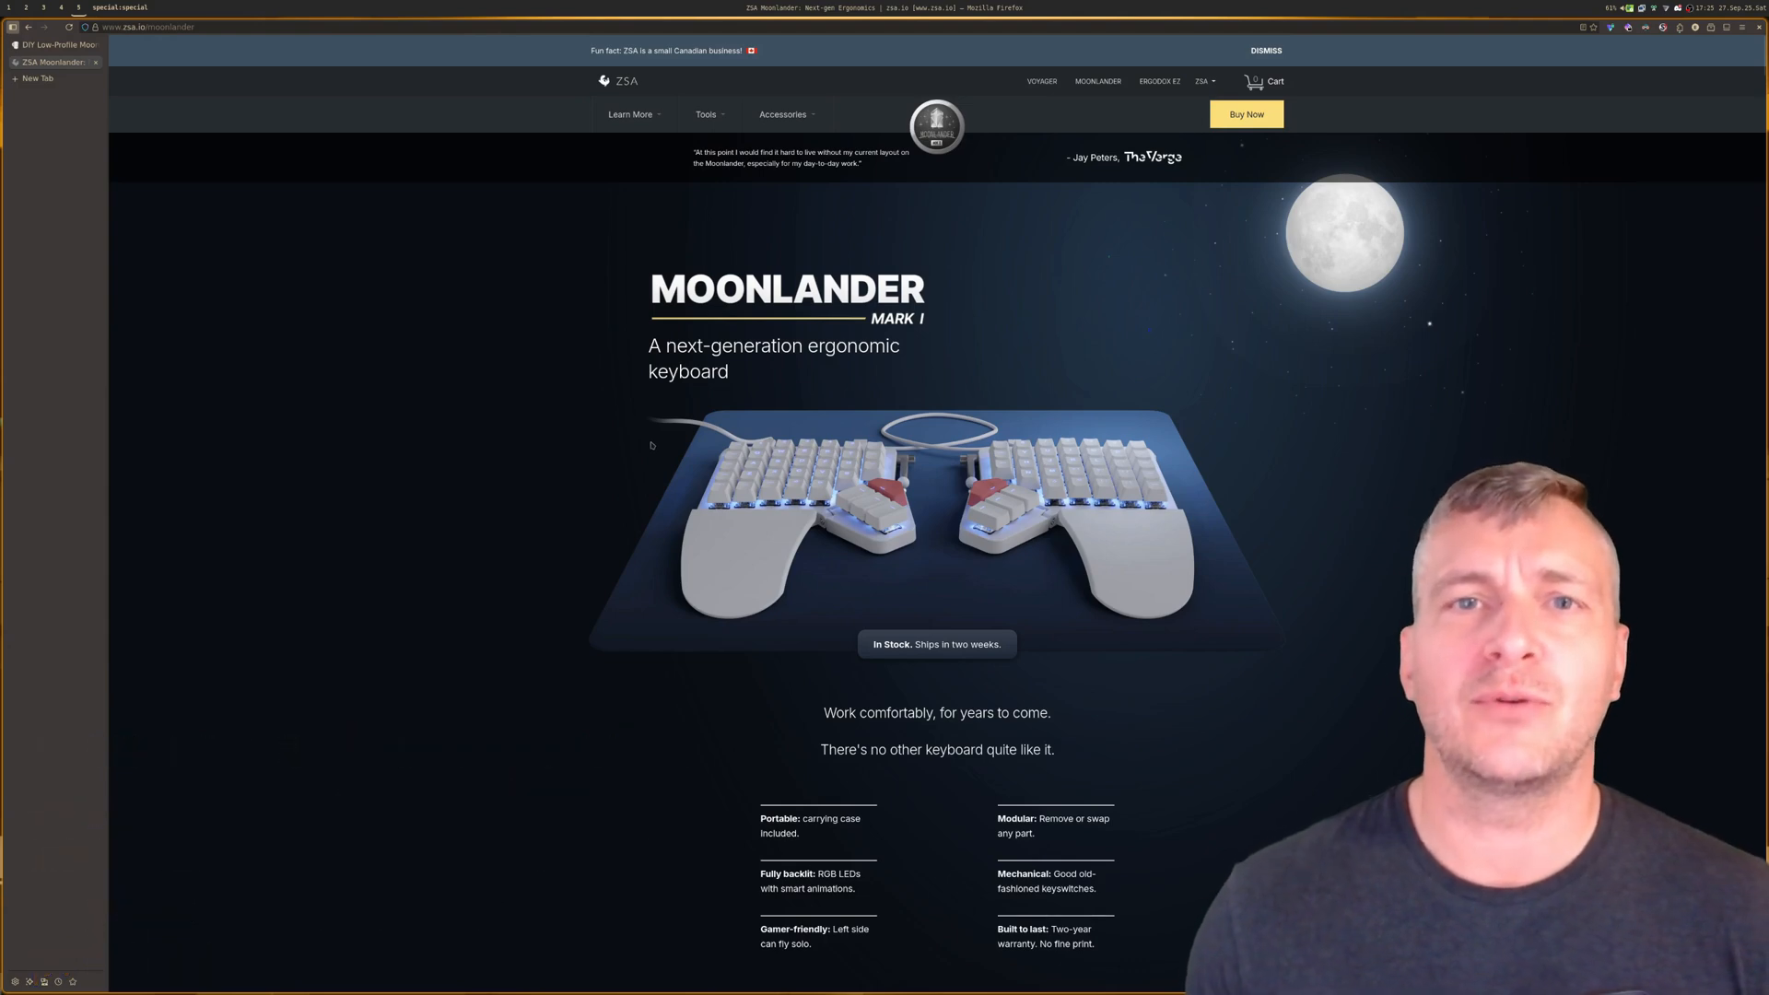
Step: Scroll down the Moonlander page past its features, wrist rest and testimonials
scroll(down, 3)
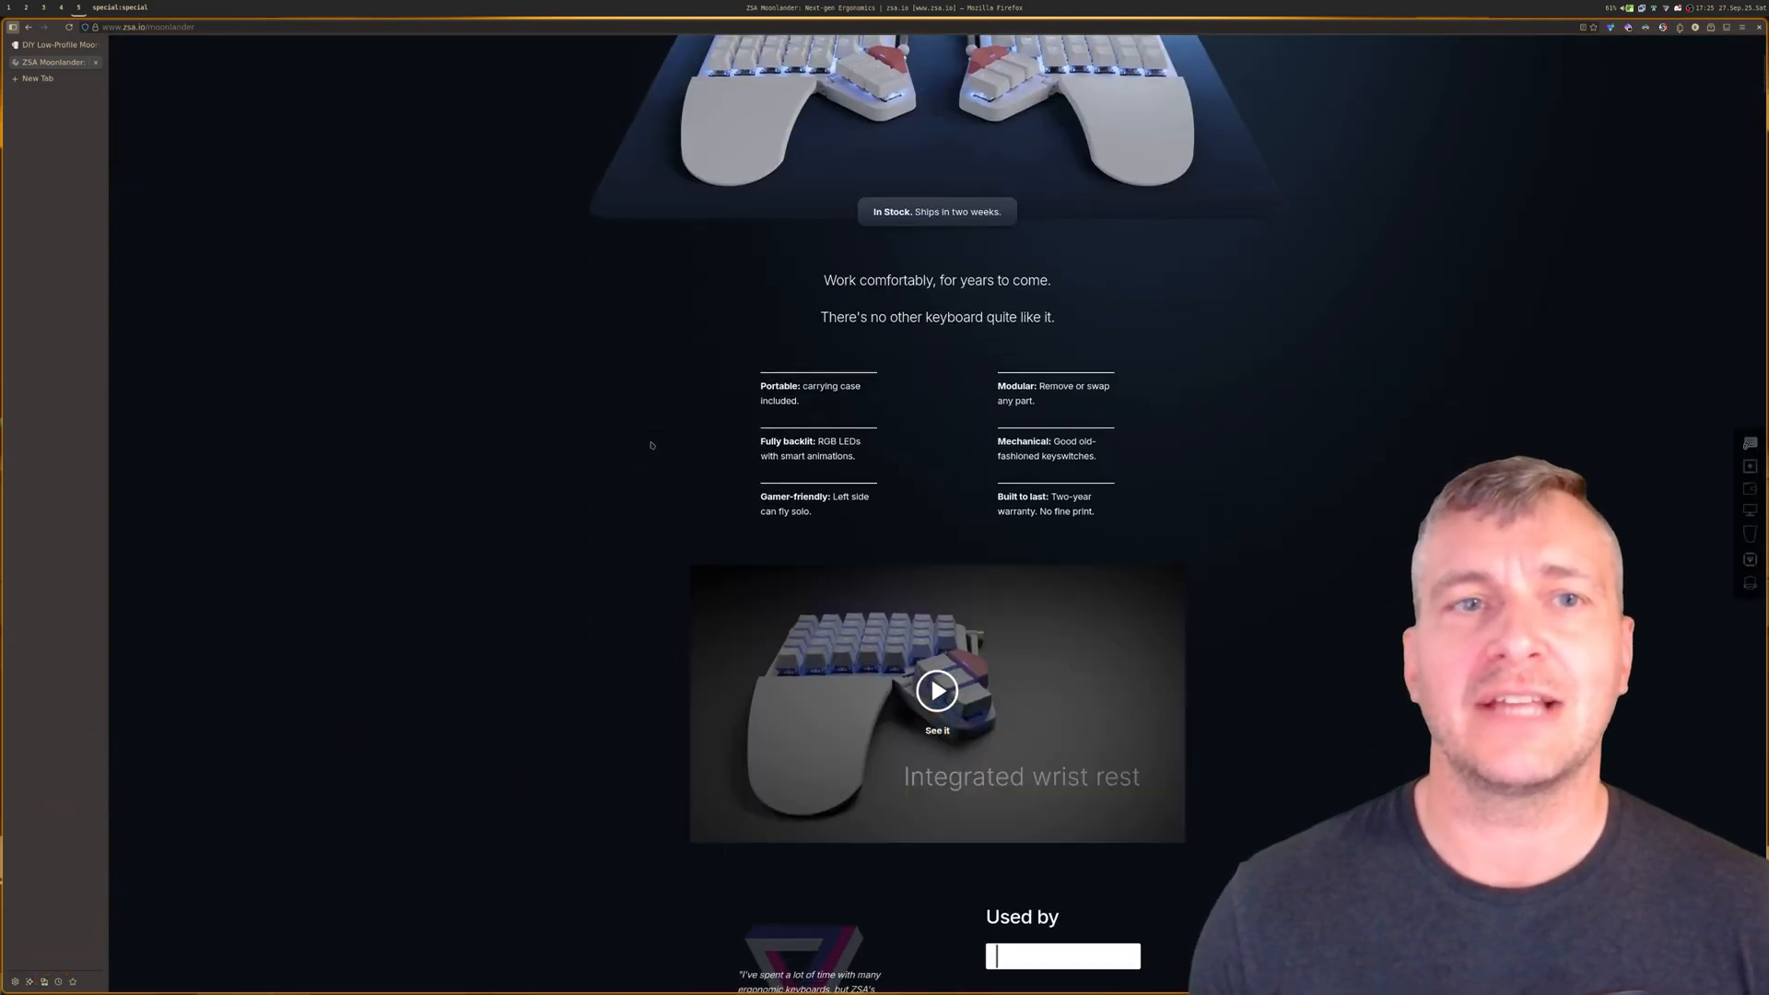
text(Educators)
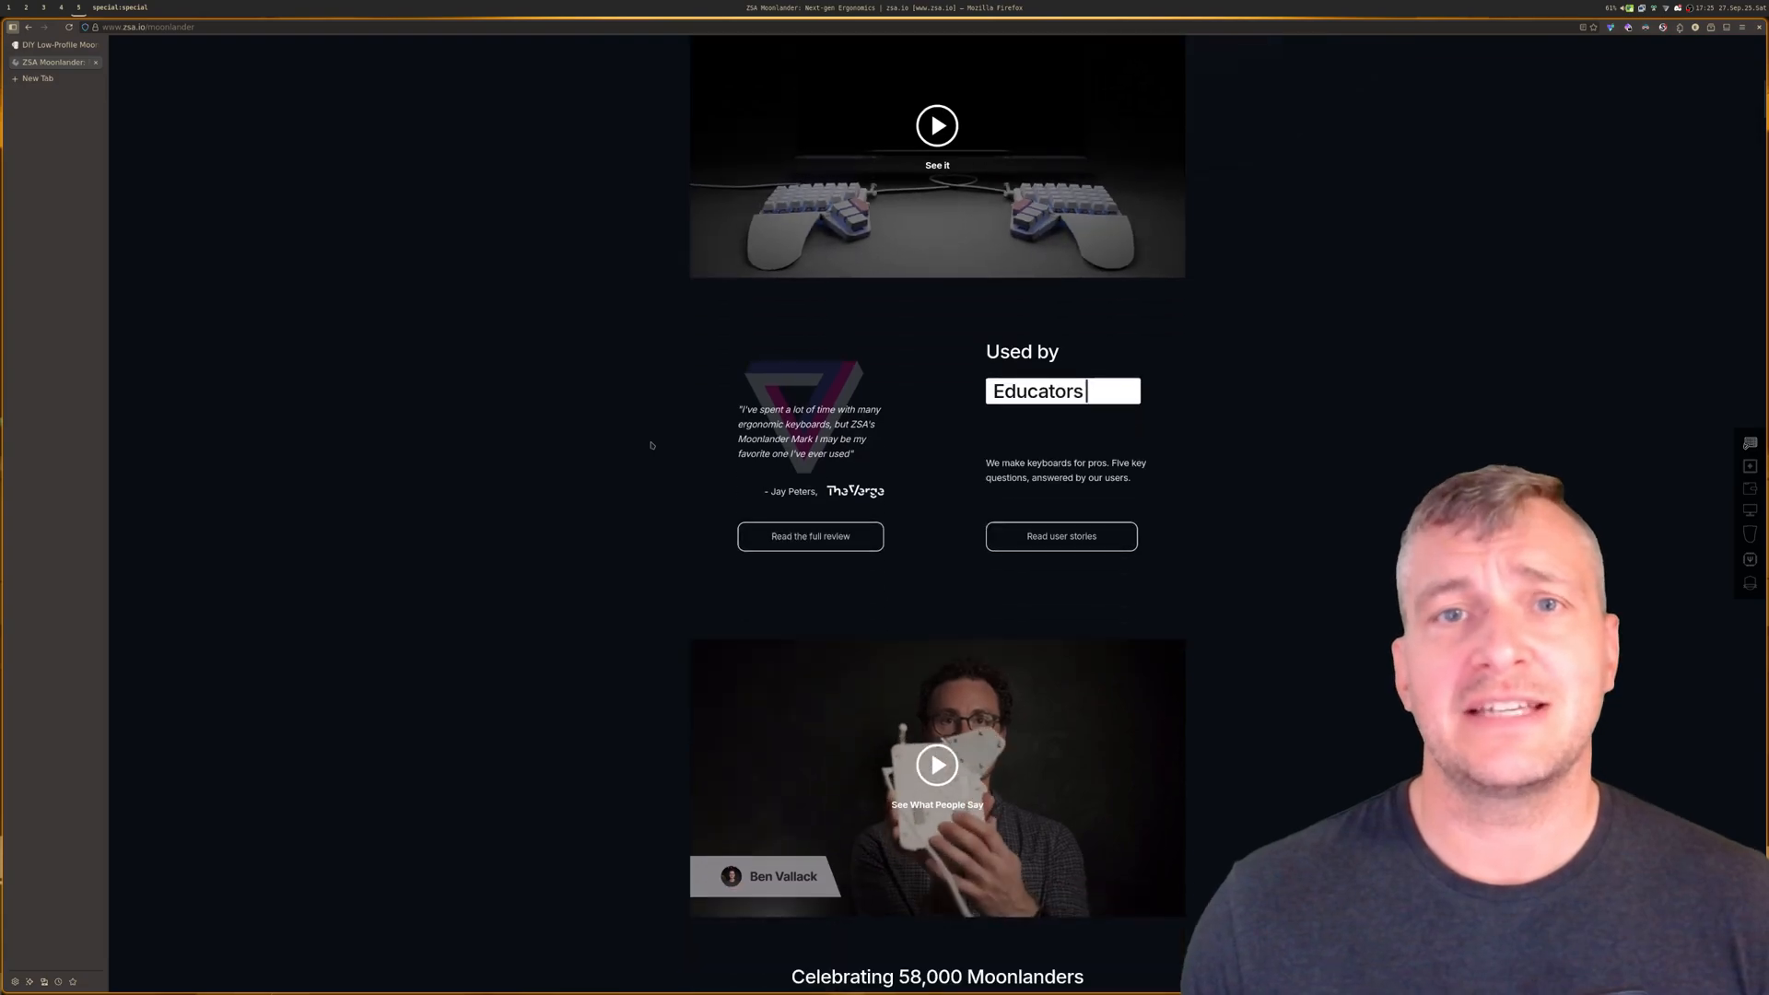
scroll(down, 3)
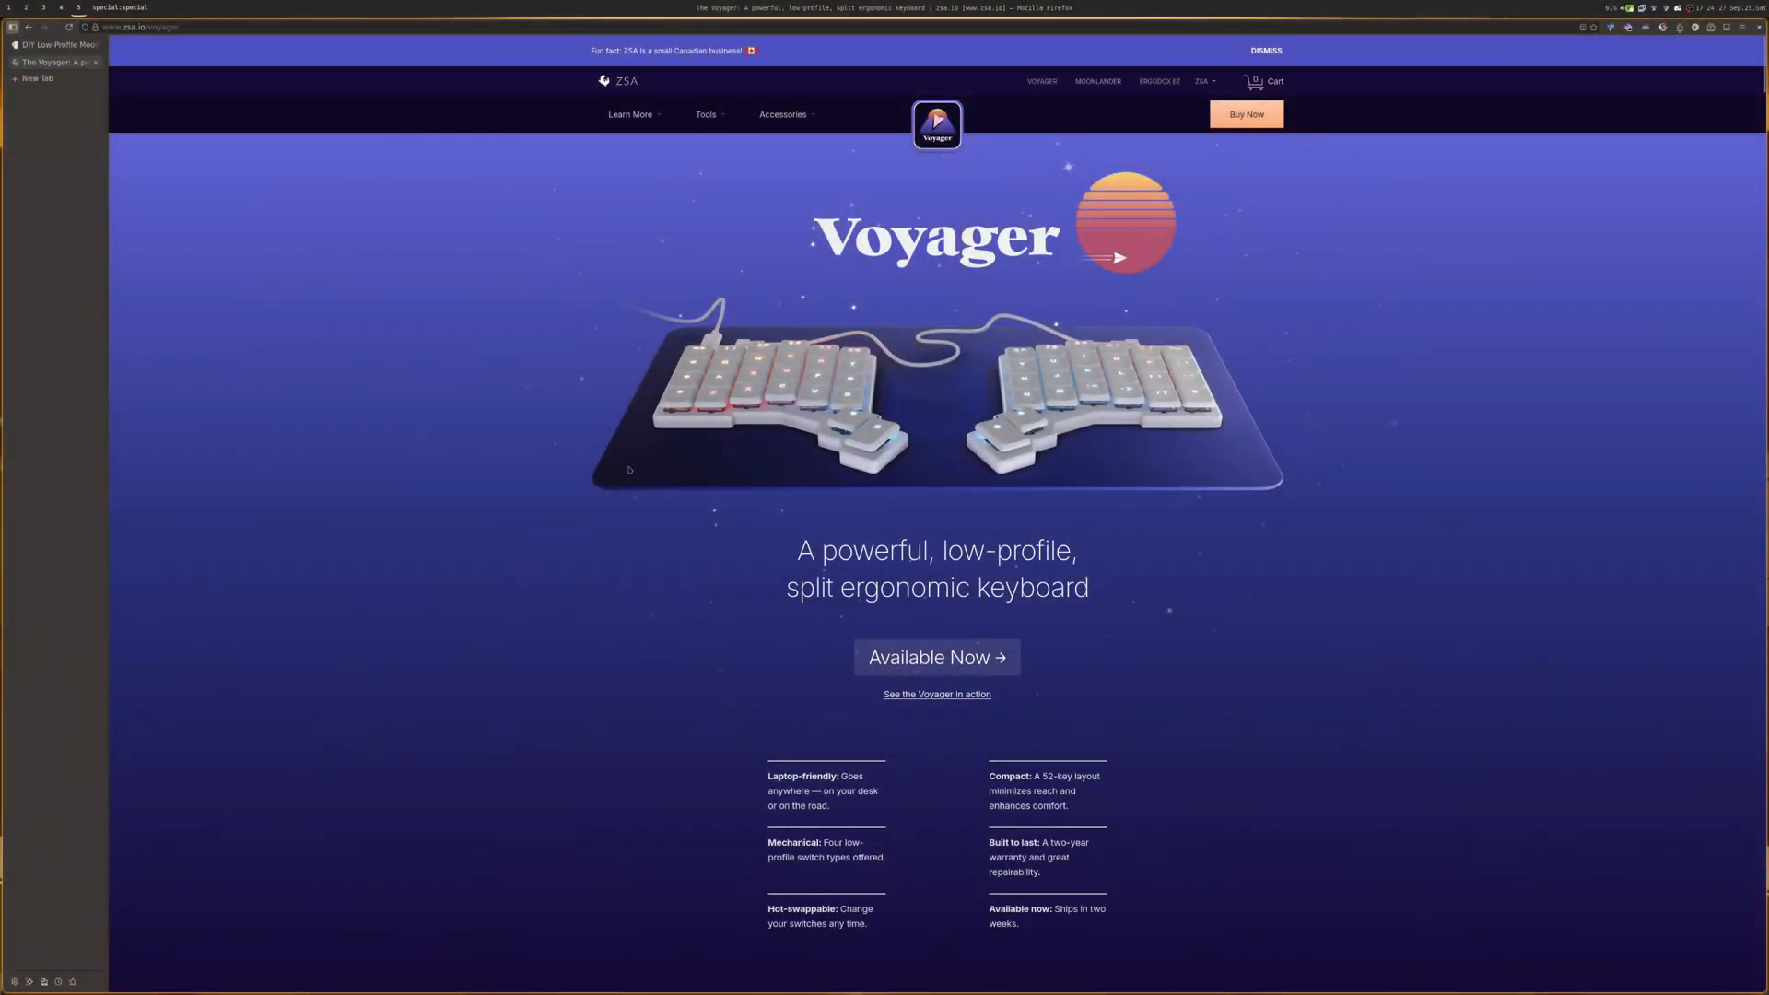
Step: Scroll down the Voyager page through its video, quote and laptop-setup sections
scroll(down, 3)
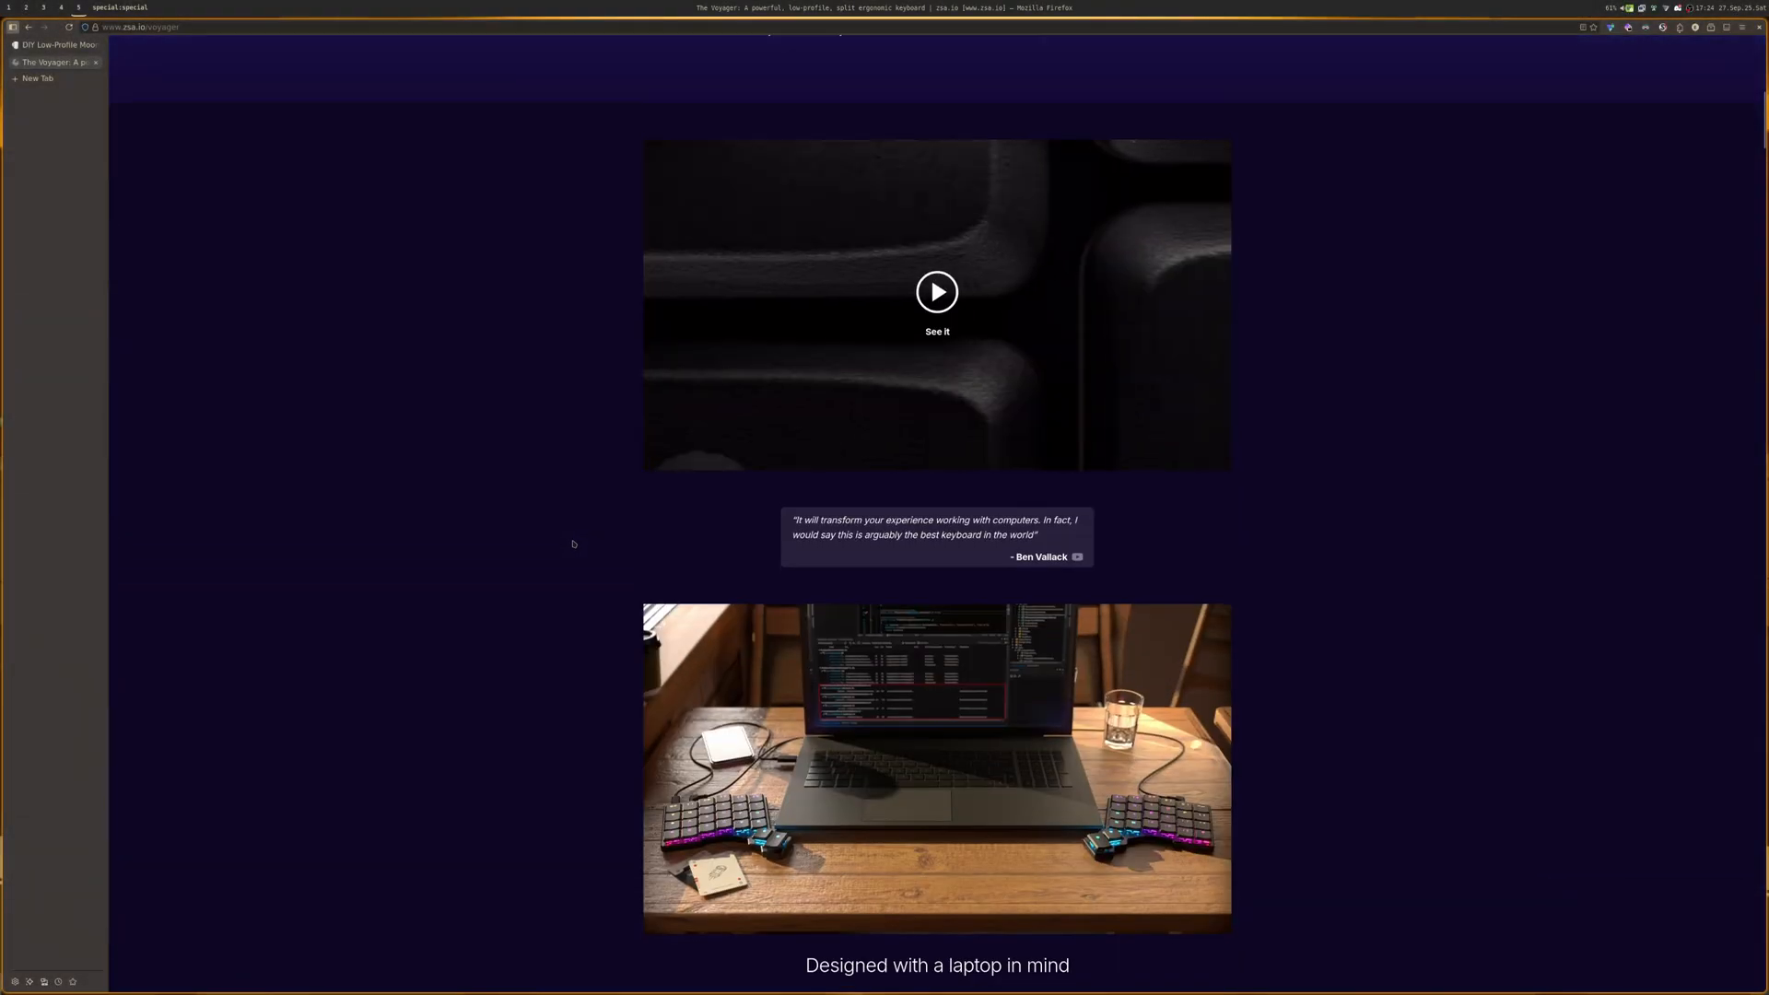
scroll(down, 3)
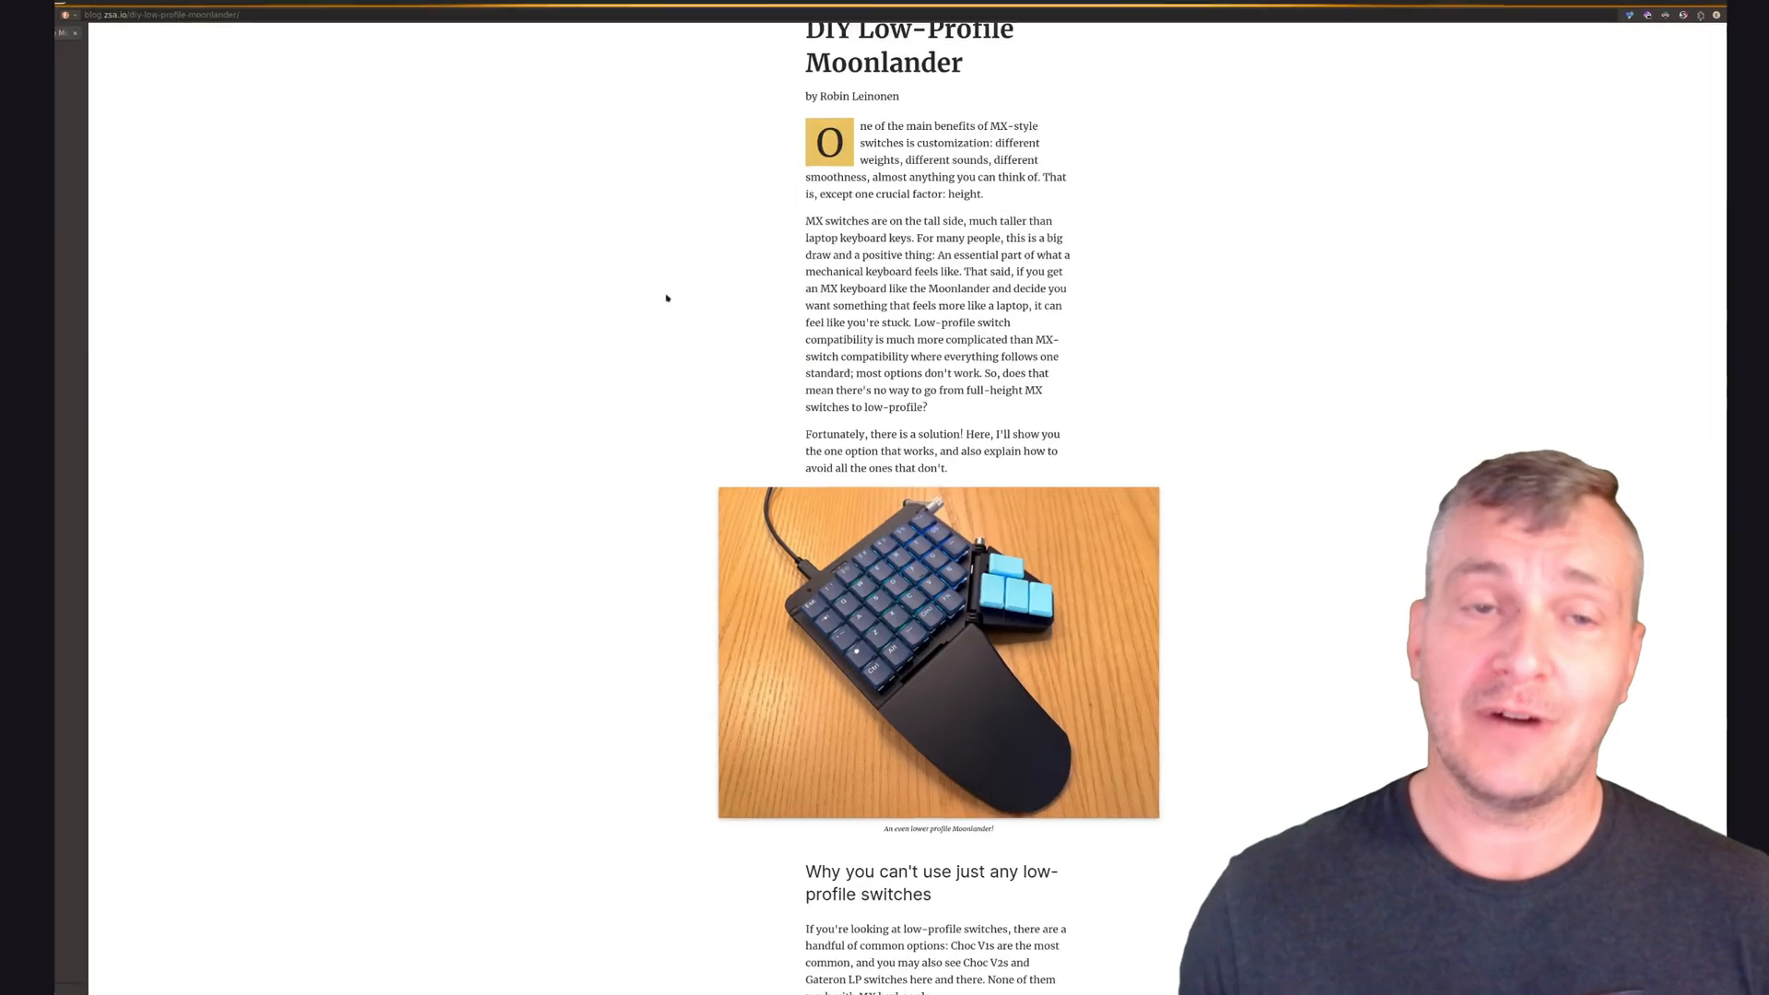
Step: Scroll through the Low-Profile Moonlander article to its switch-compatibility section
scroll(down, 3)
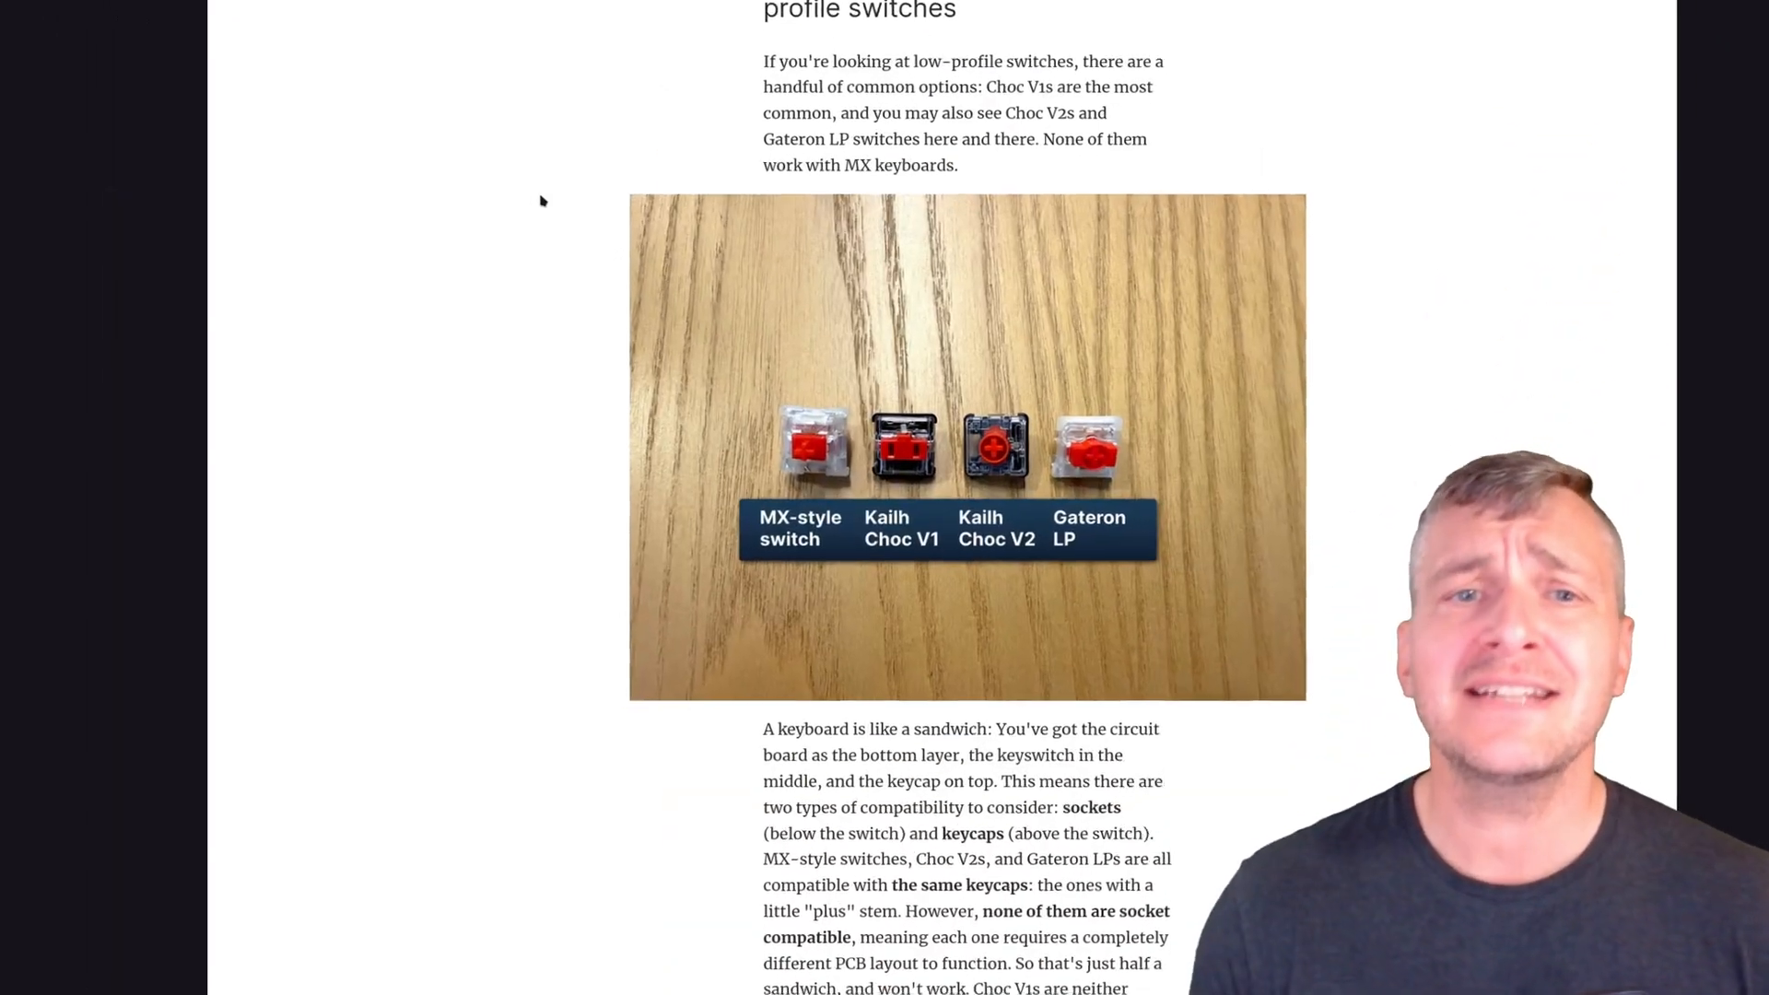
scroll(down, 3)
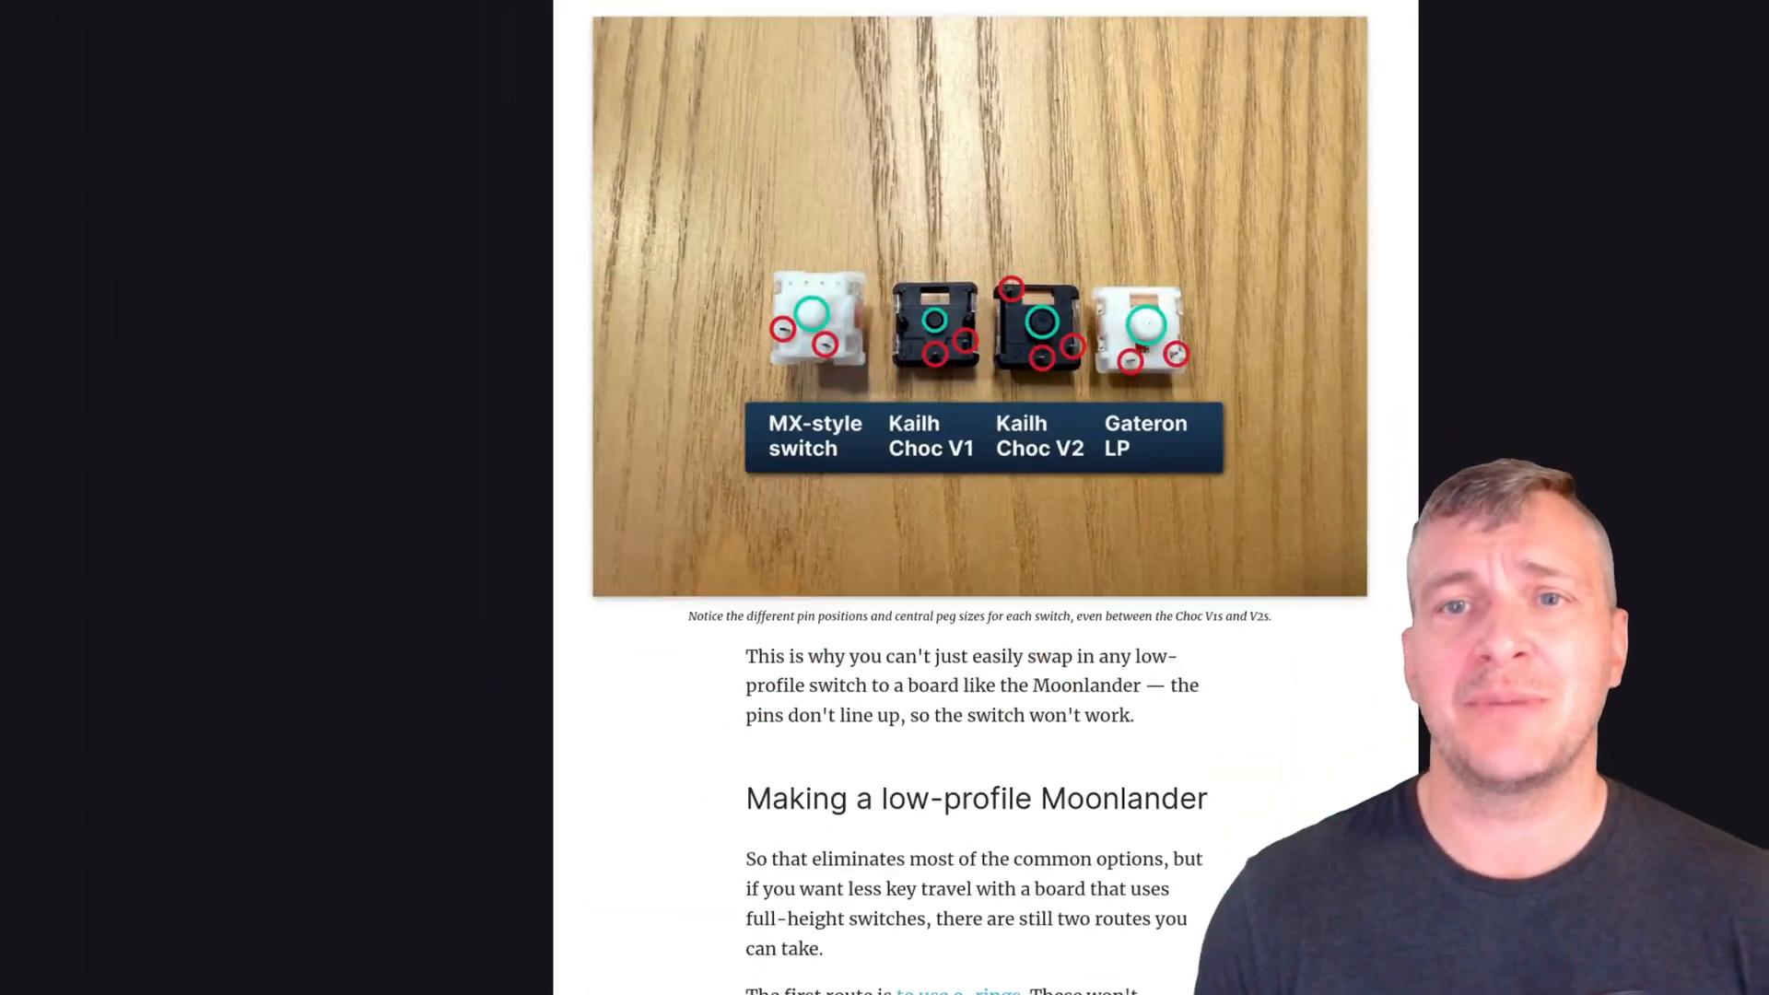
scroll(down, 3)
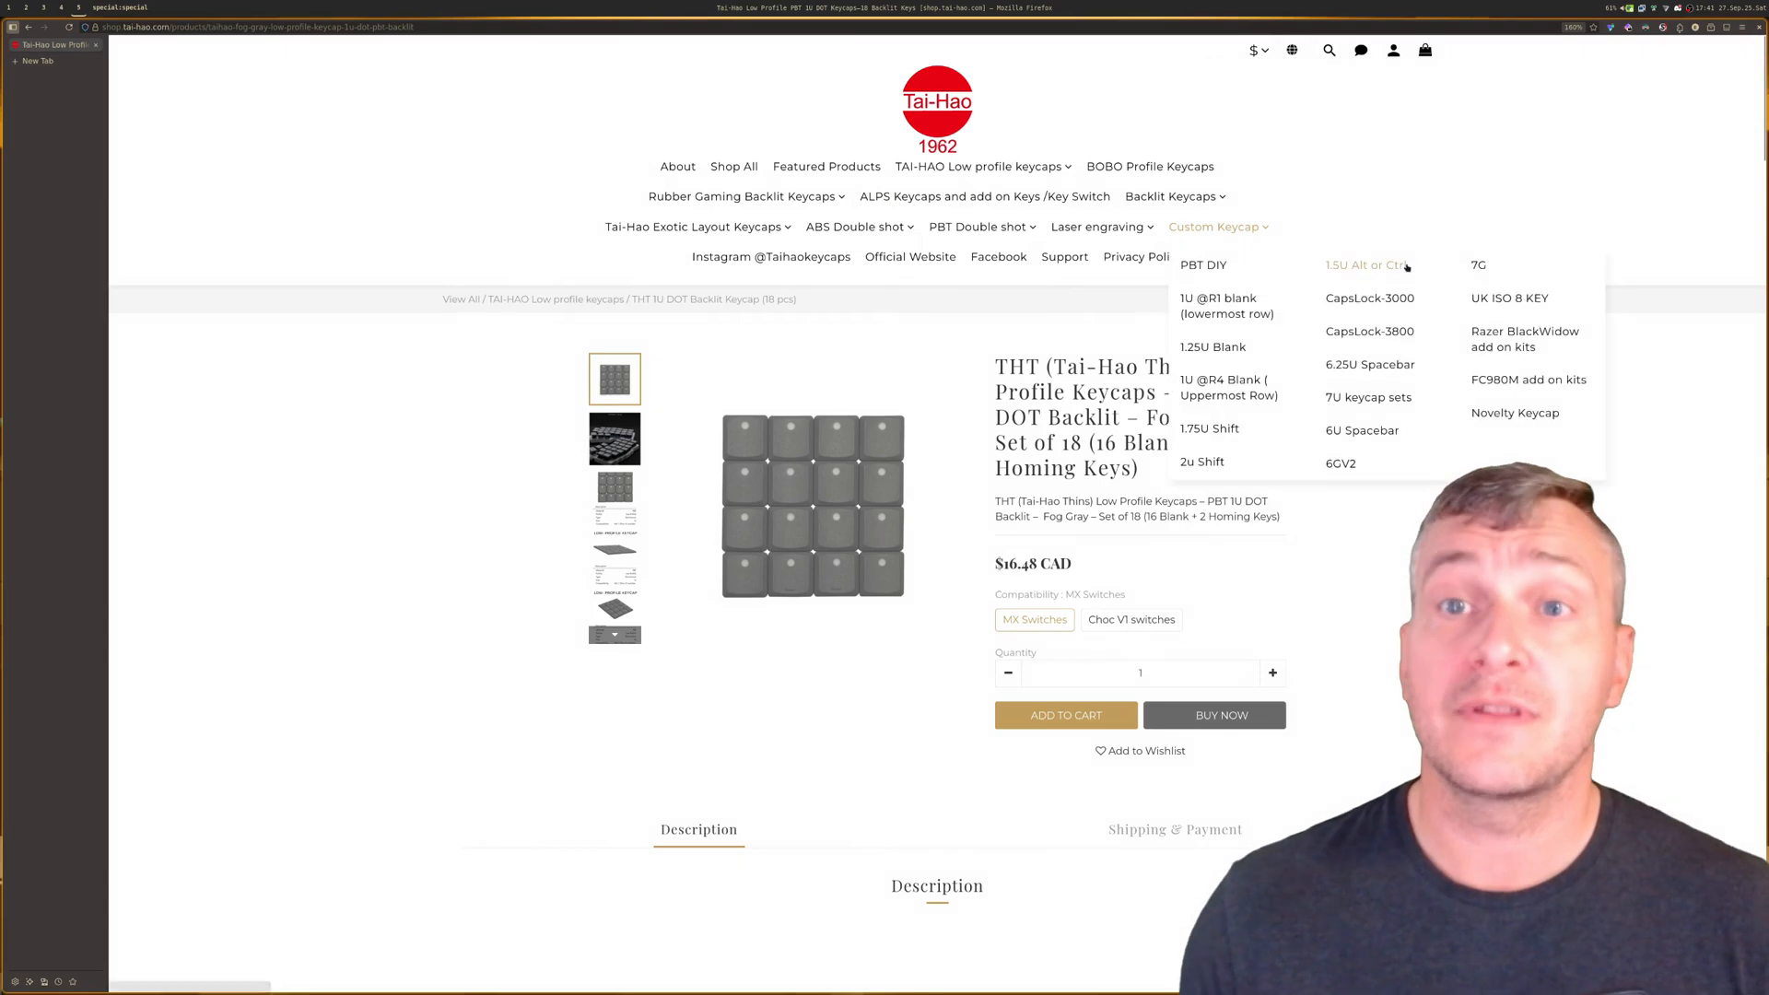
mouse_move(1428, 197)
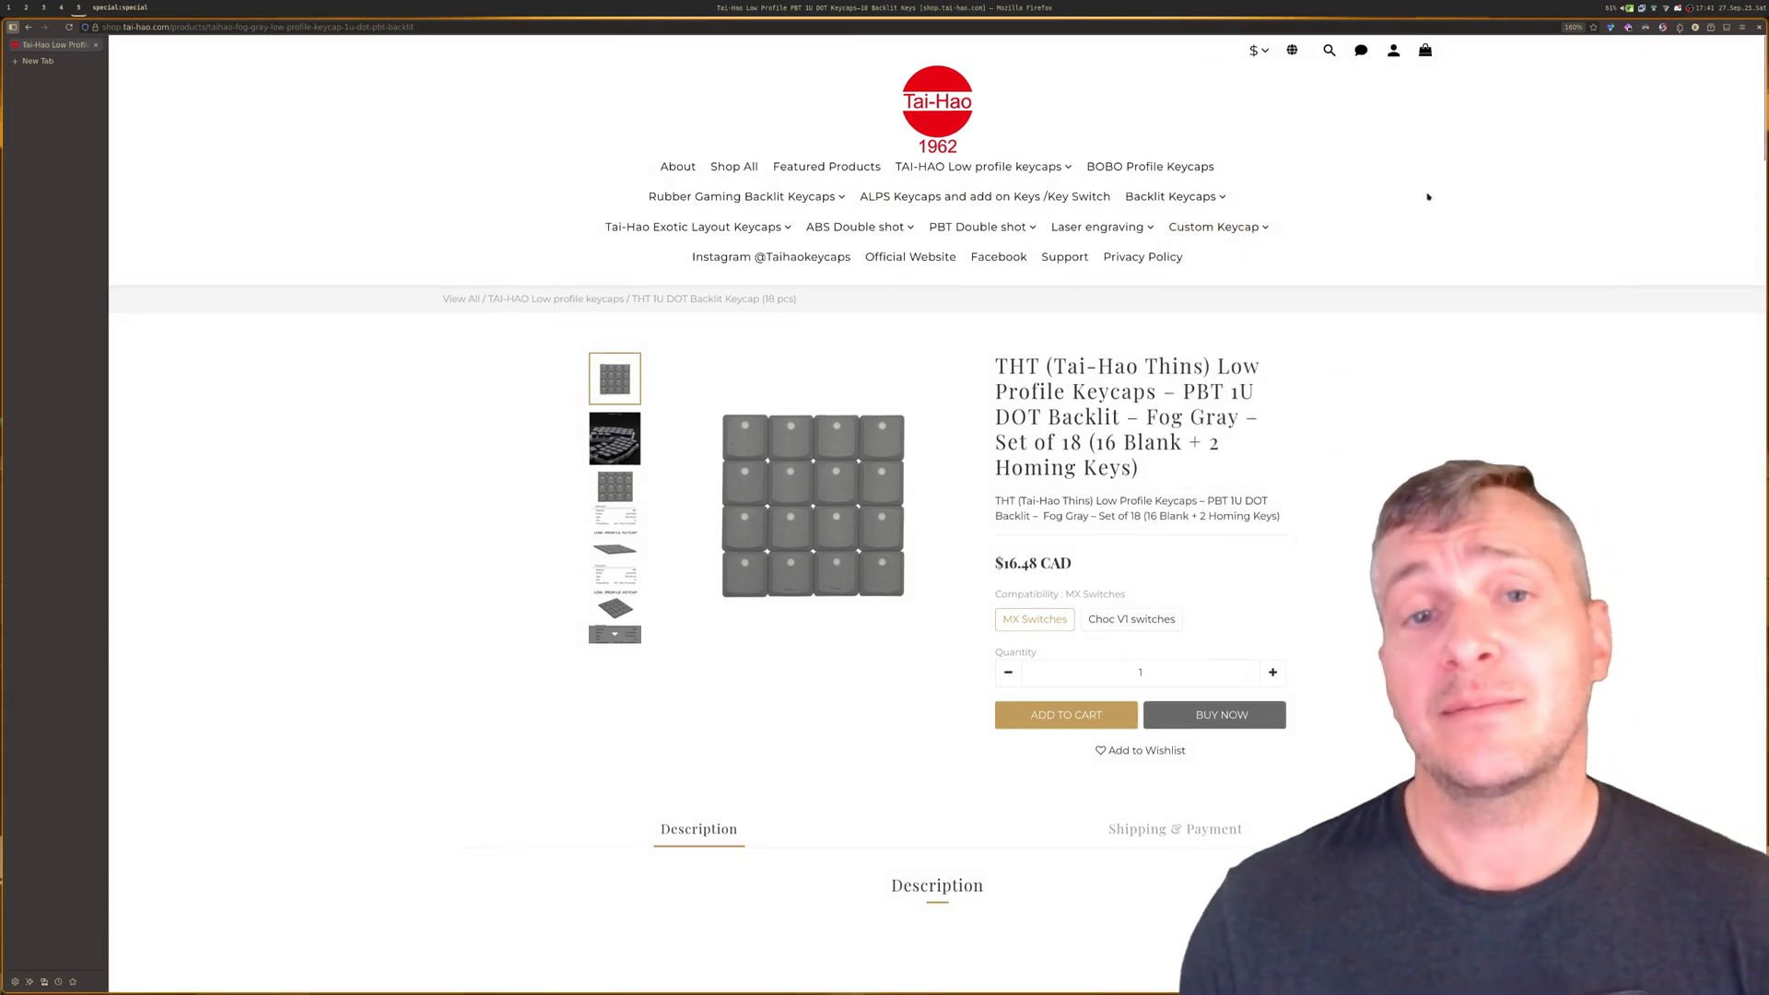
Step: Scroll down the Tai-Hao THT keycap page to its Additional details and profile chart
scroll(down, 3)
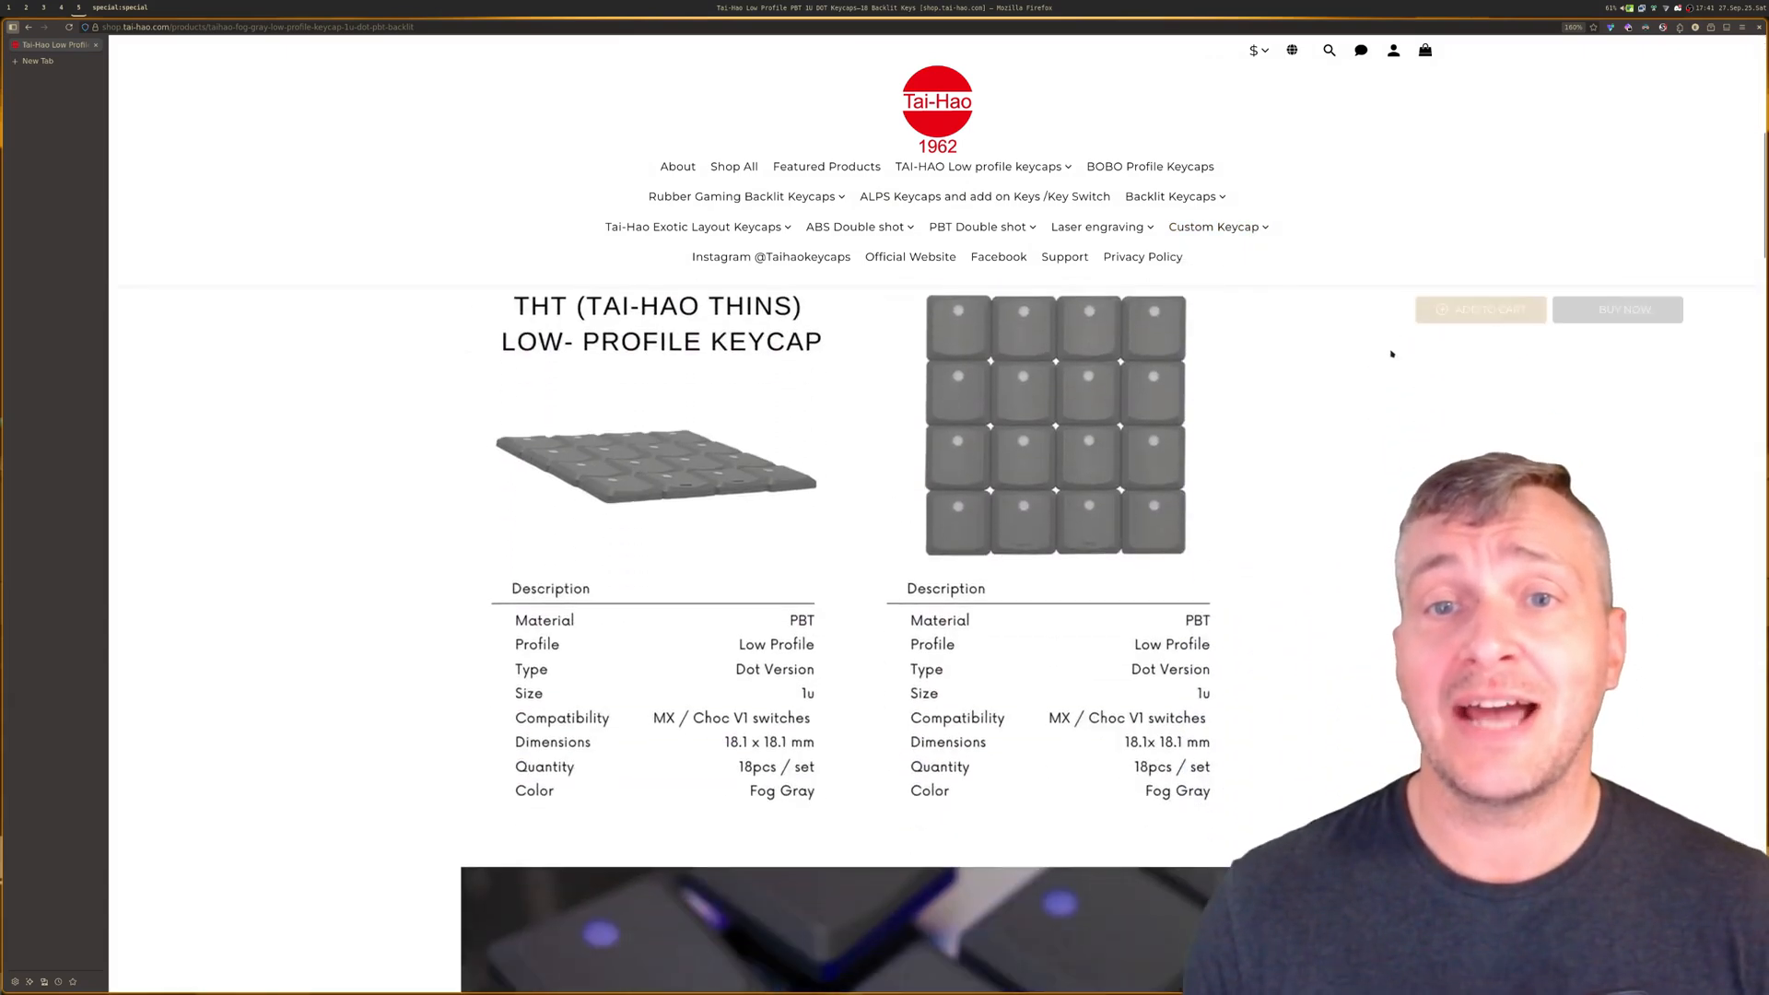
scroll(down, 3)
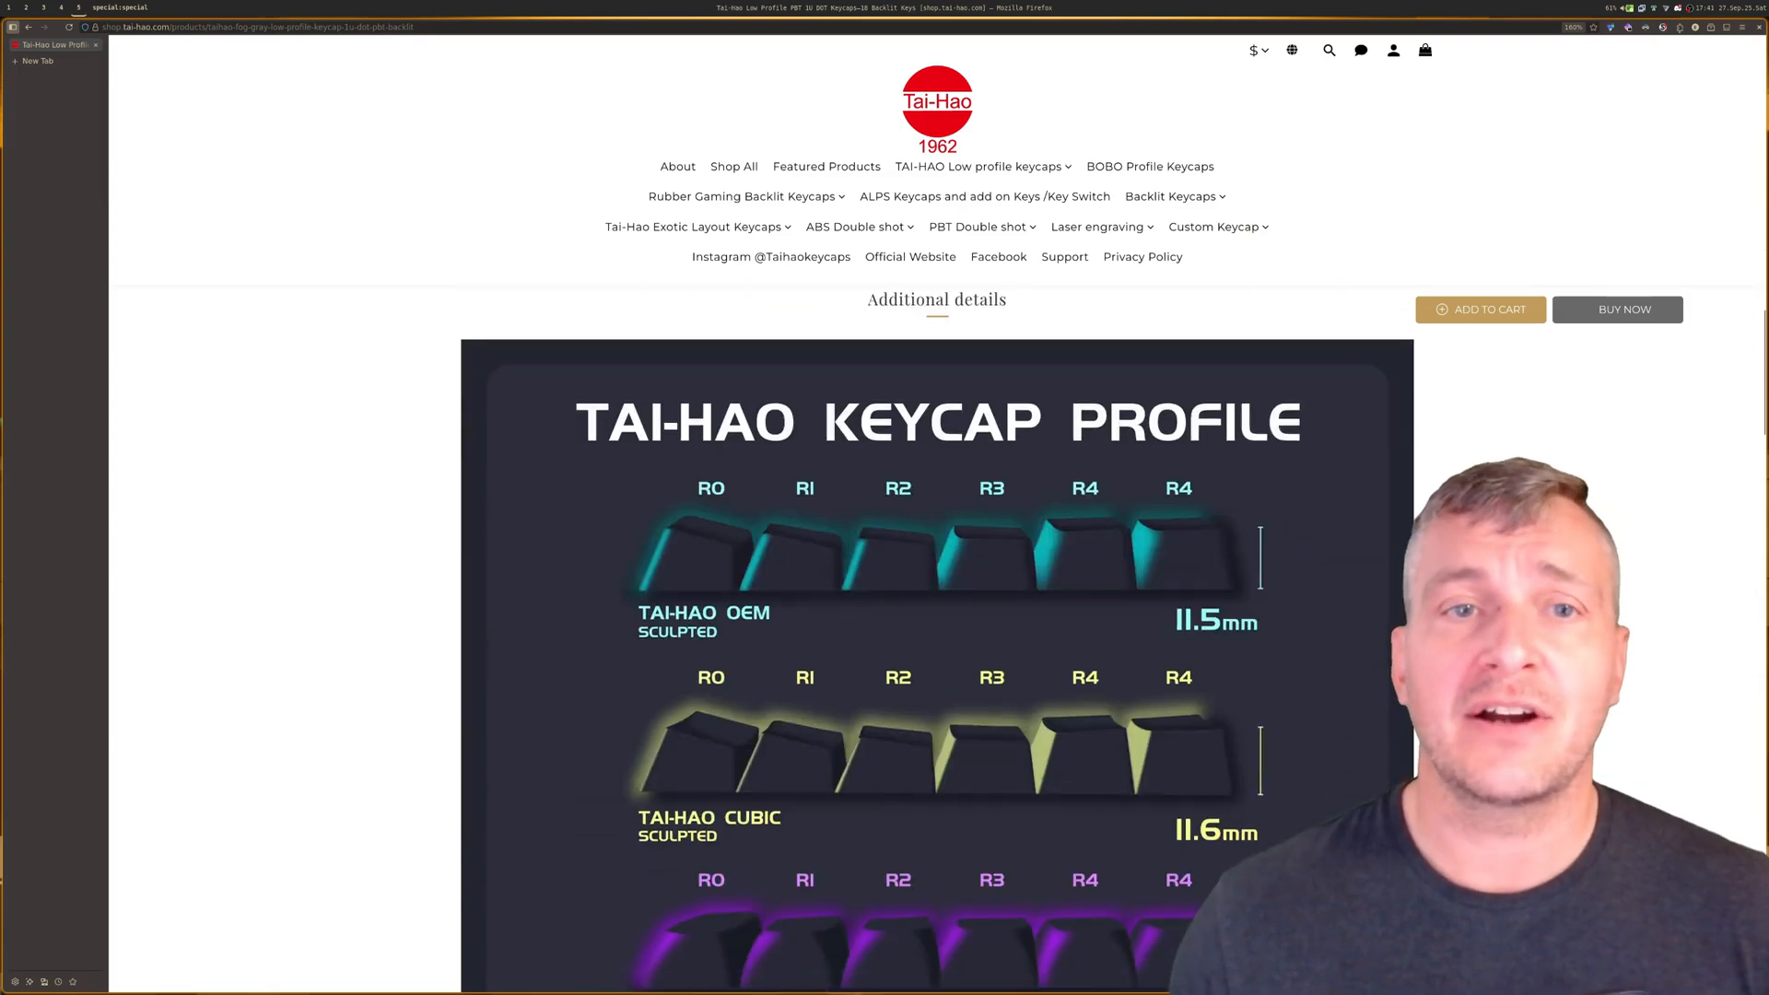
scroll(down, 3)
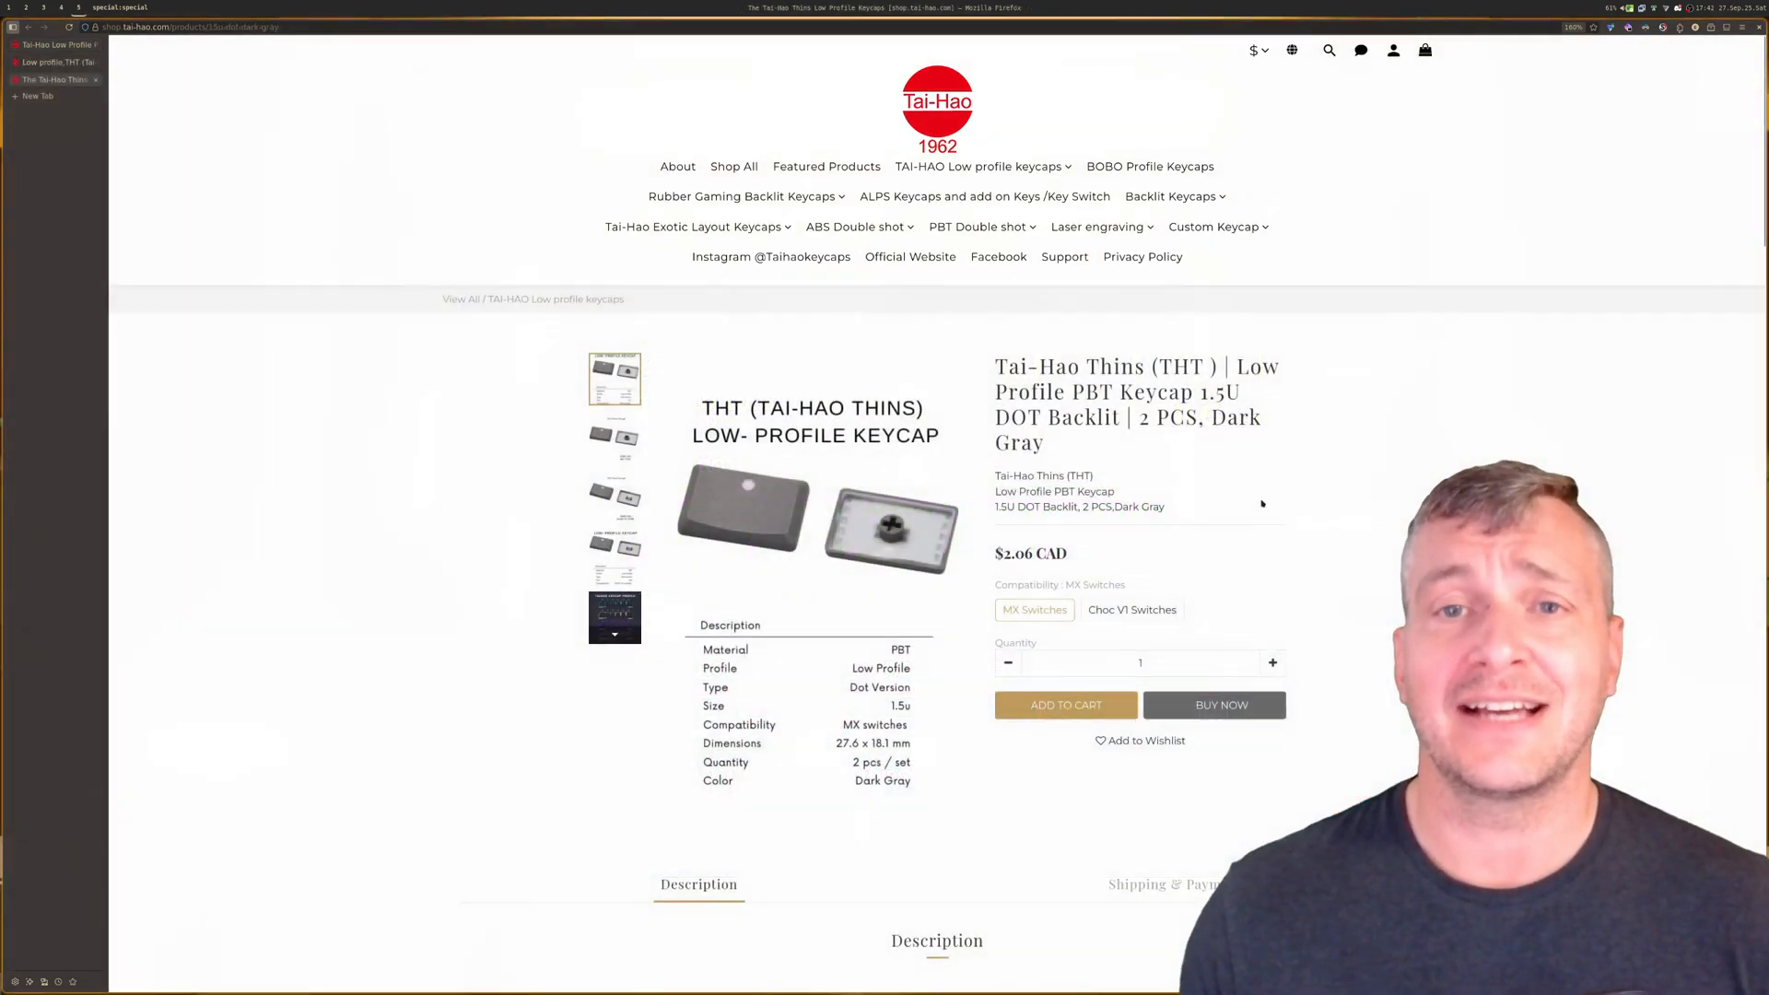
scroll(down, 3)
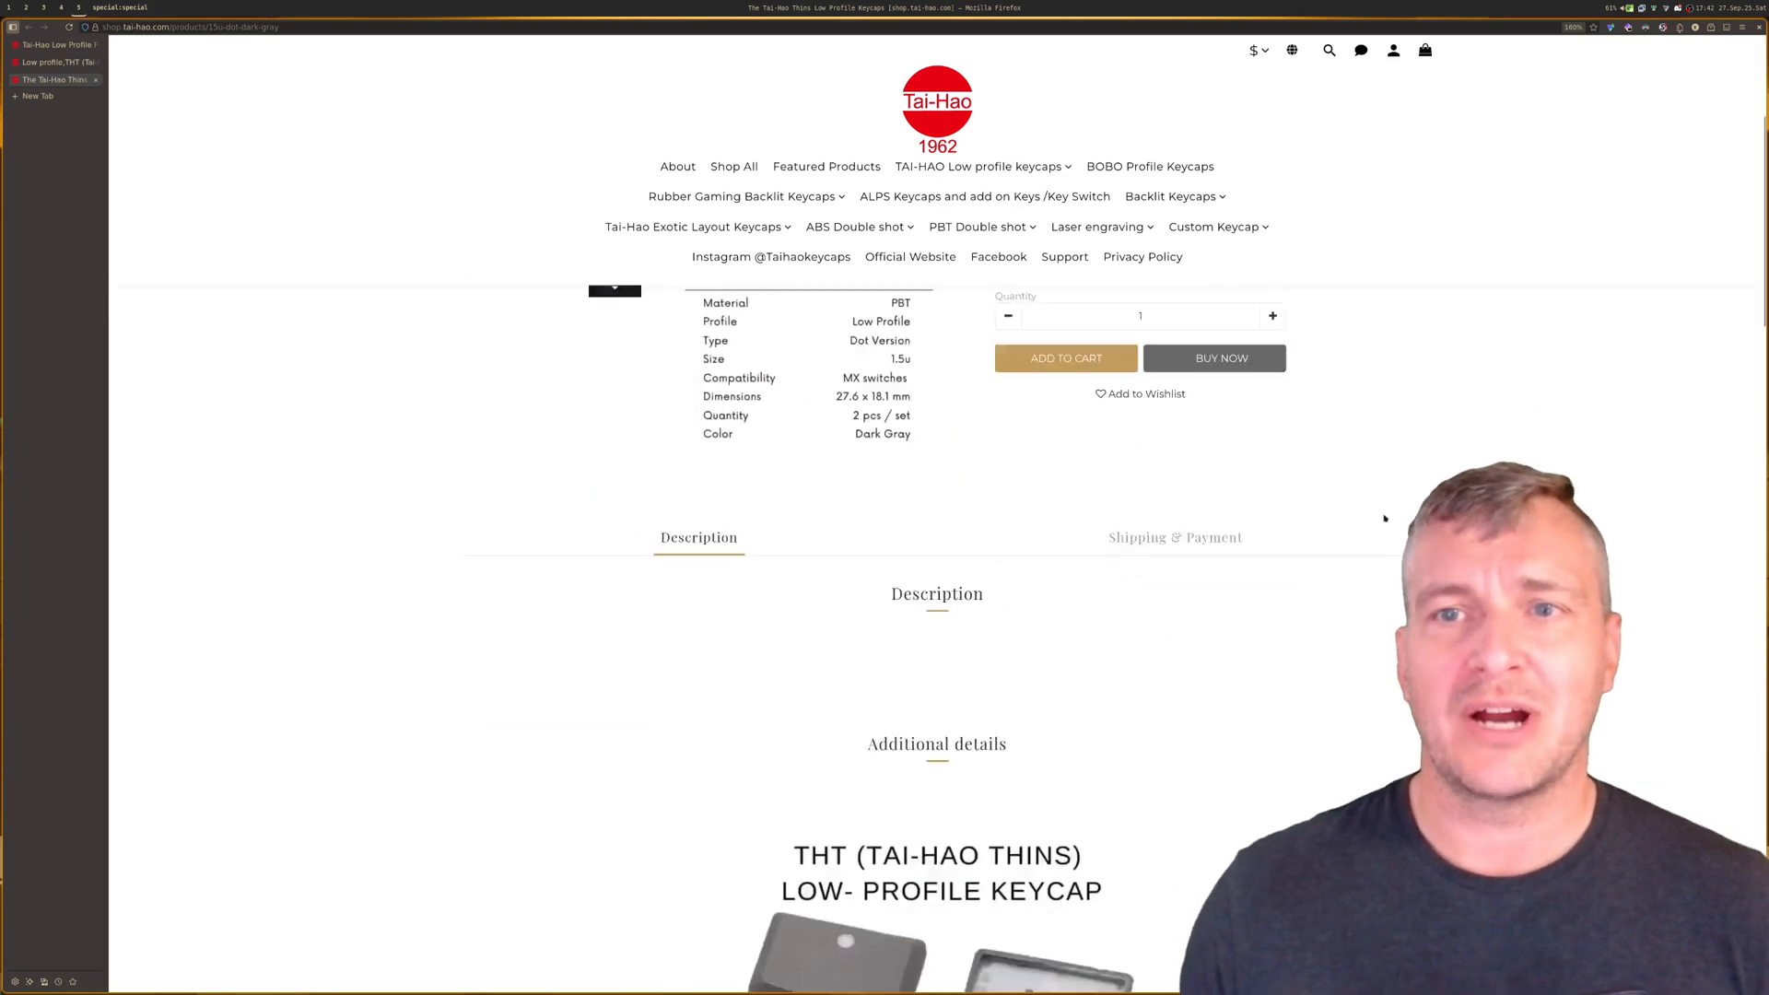
scroll(down, 3)
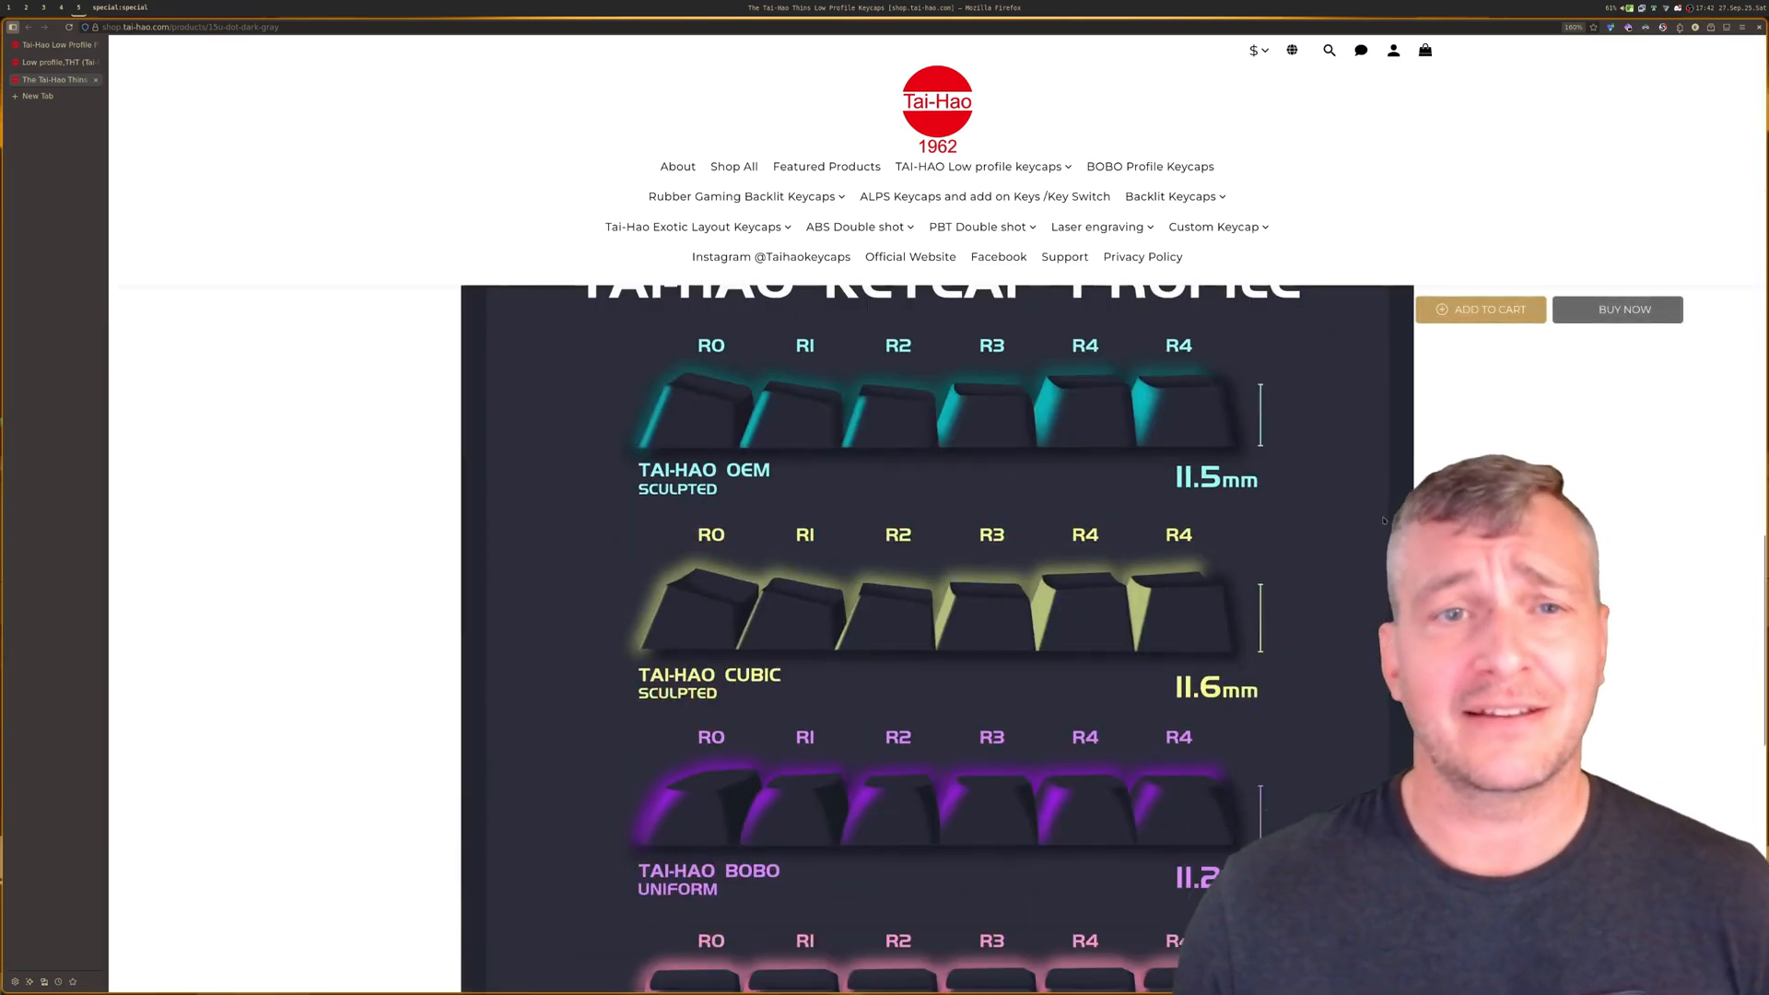
scroll(down, 3)
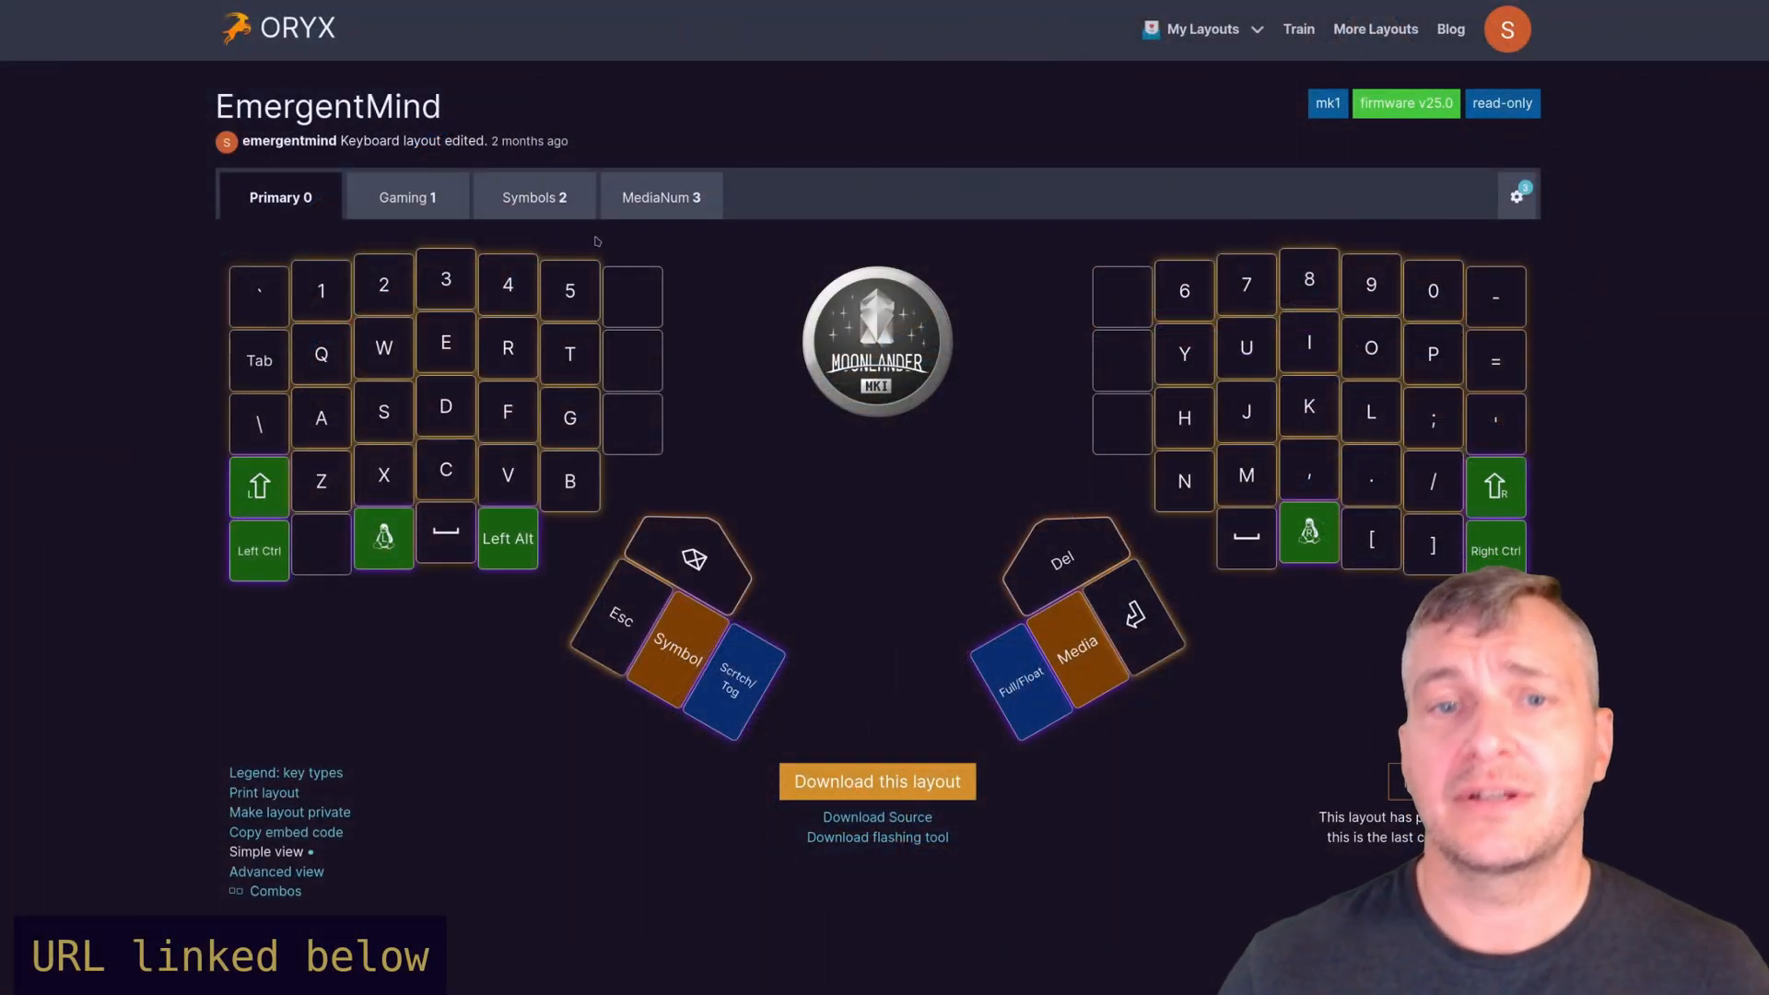
Step: View the Symbols 2, MediaNum 3 and Gaming 1 layers, then return to Primary 0
click(533, 197)
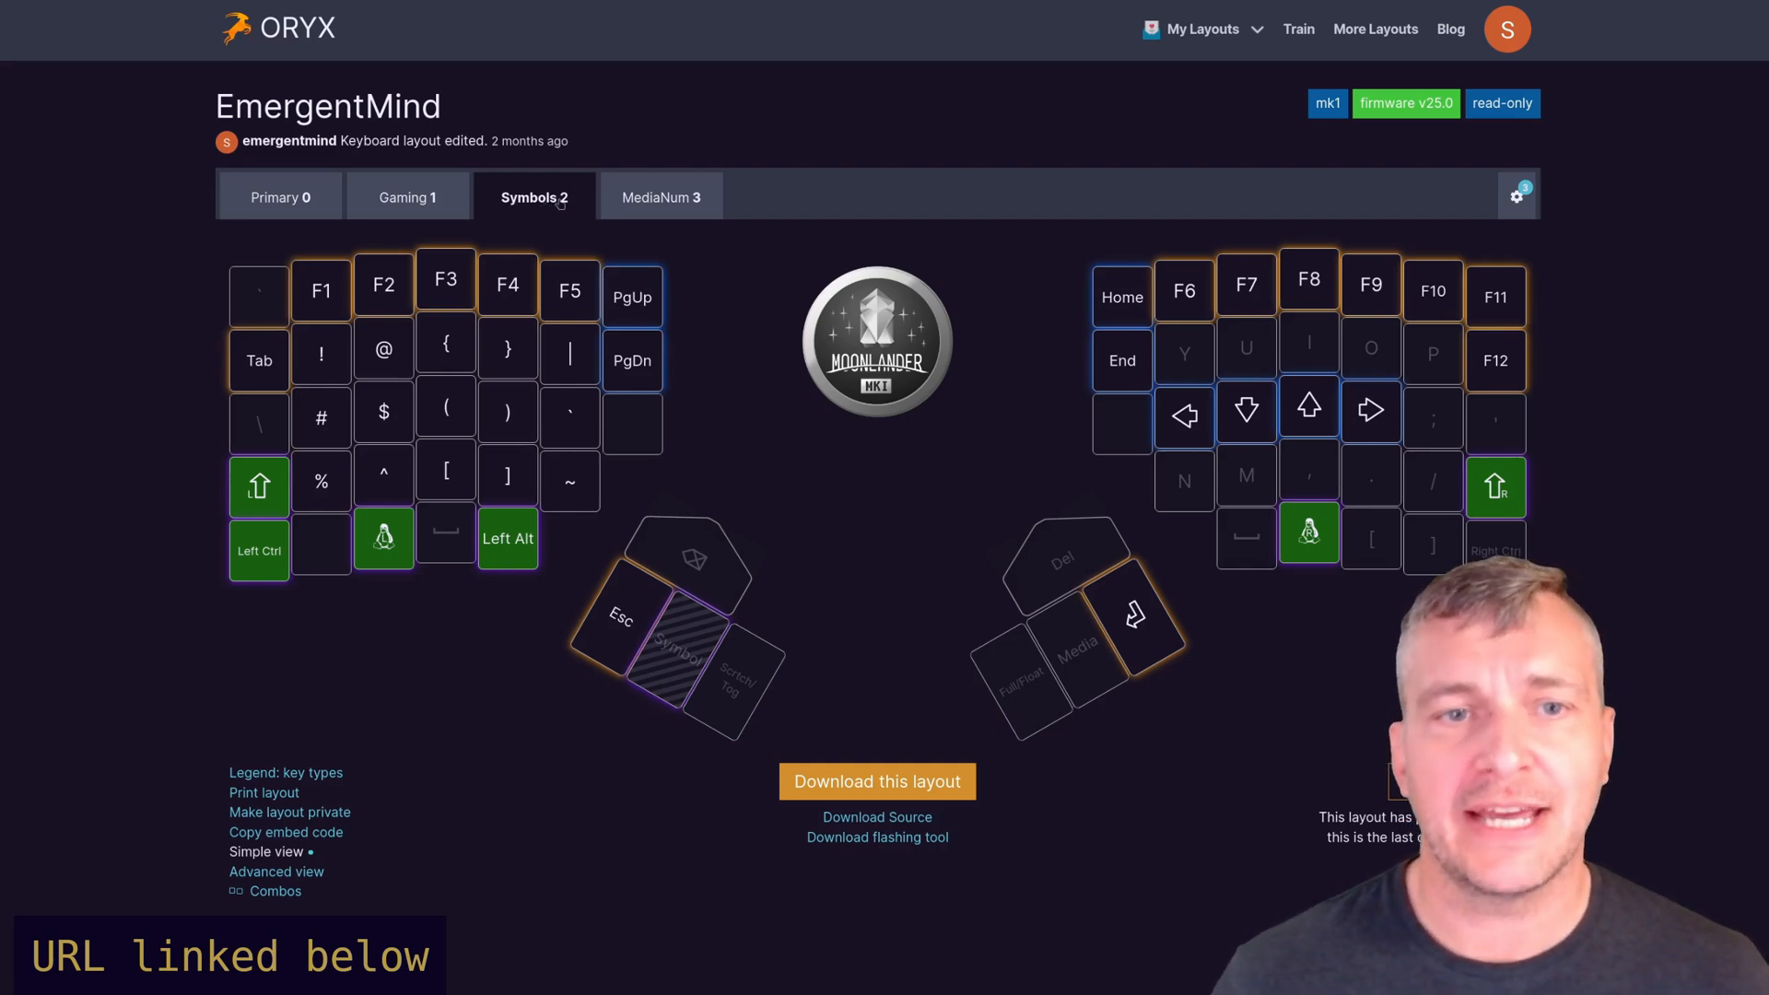
click(661, 197)
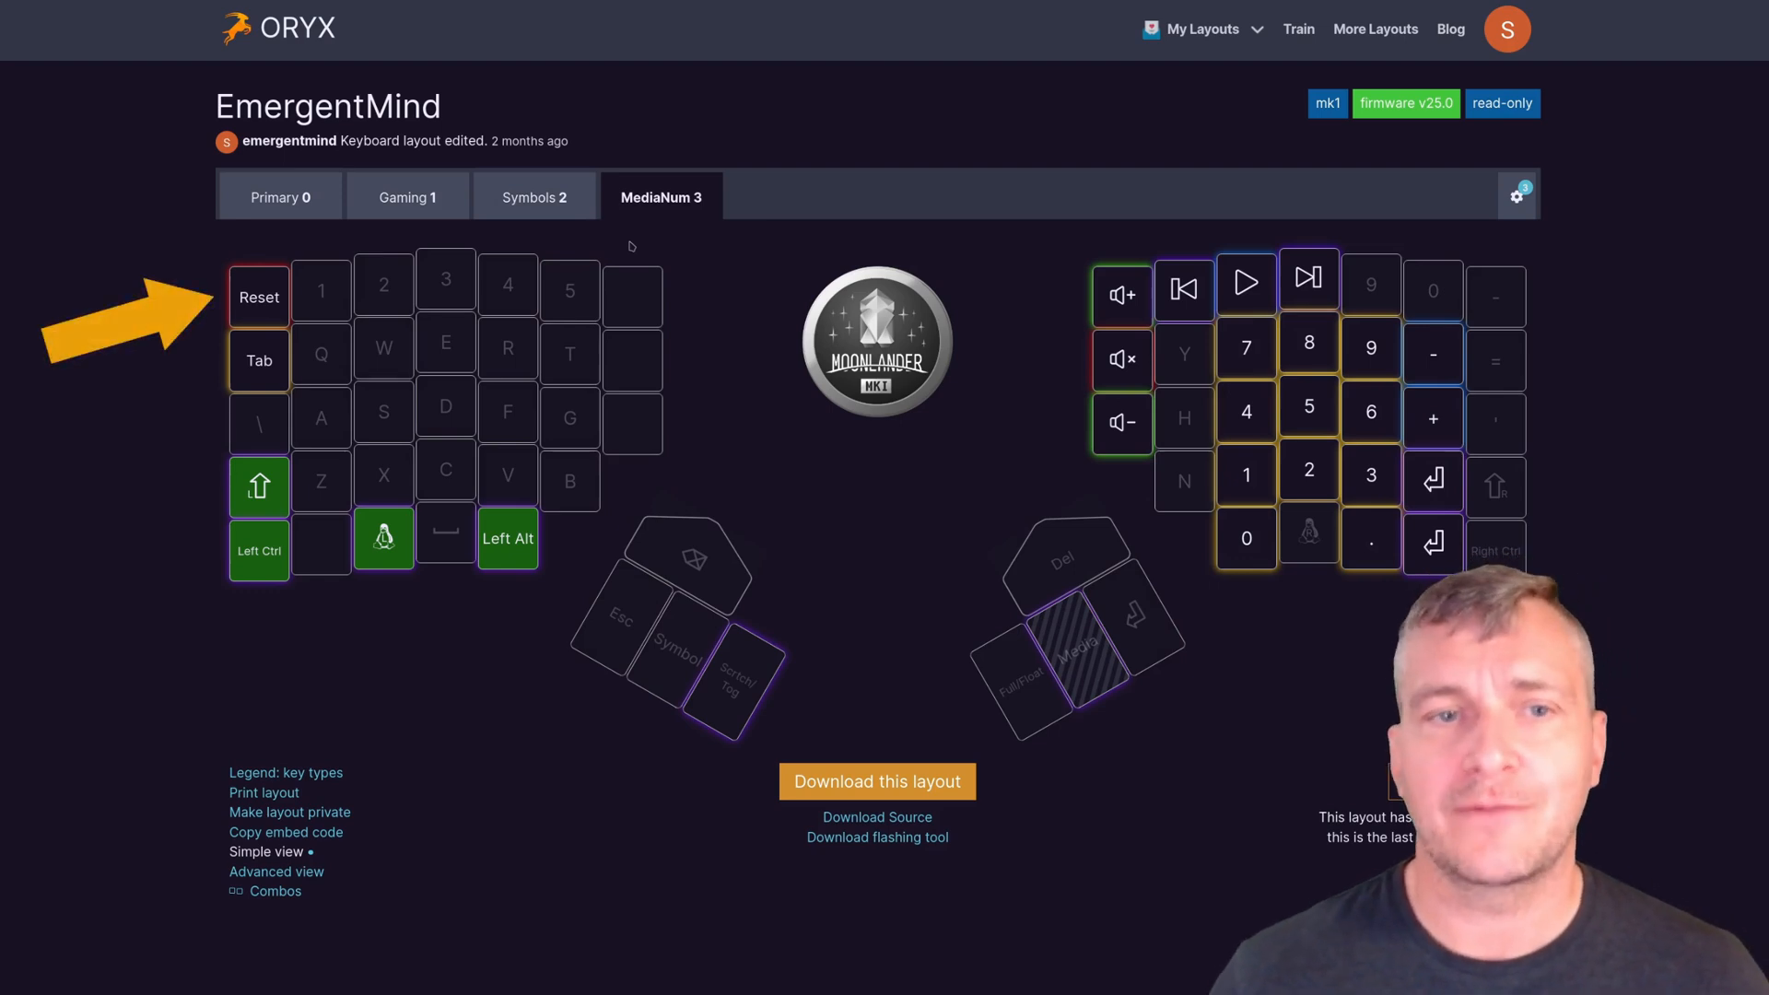
click(408, 197)
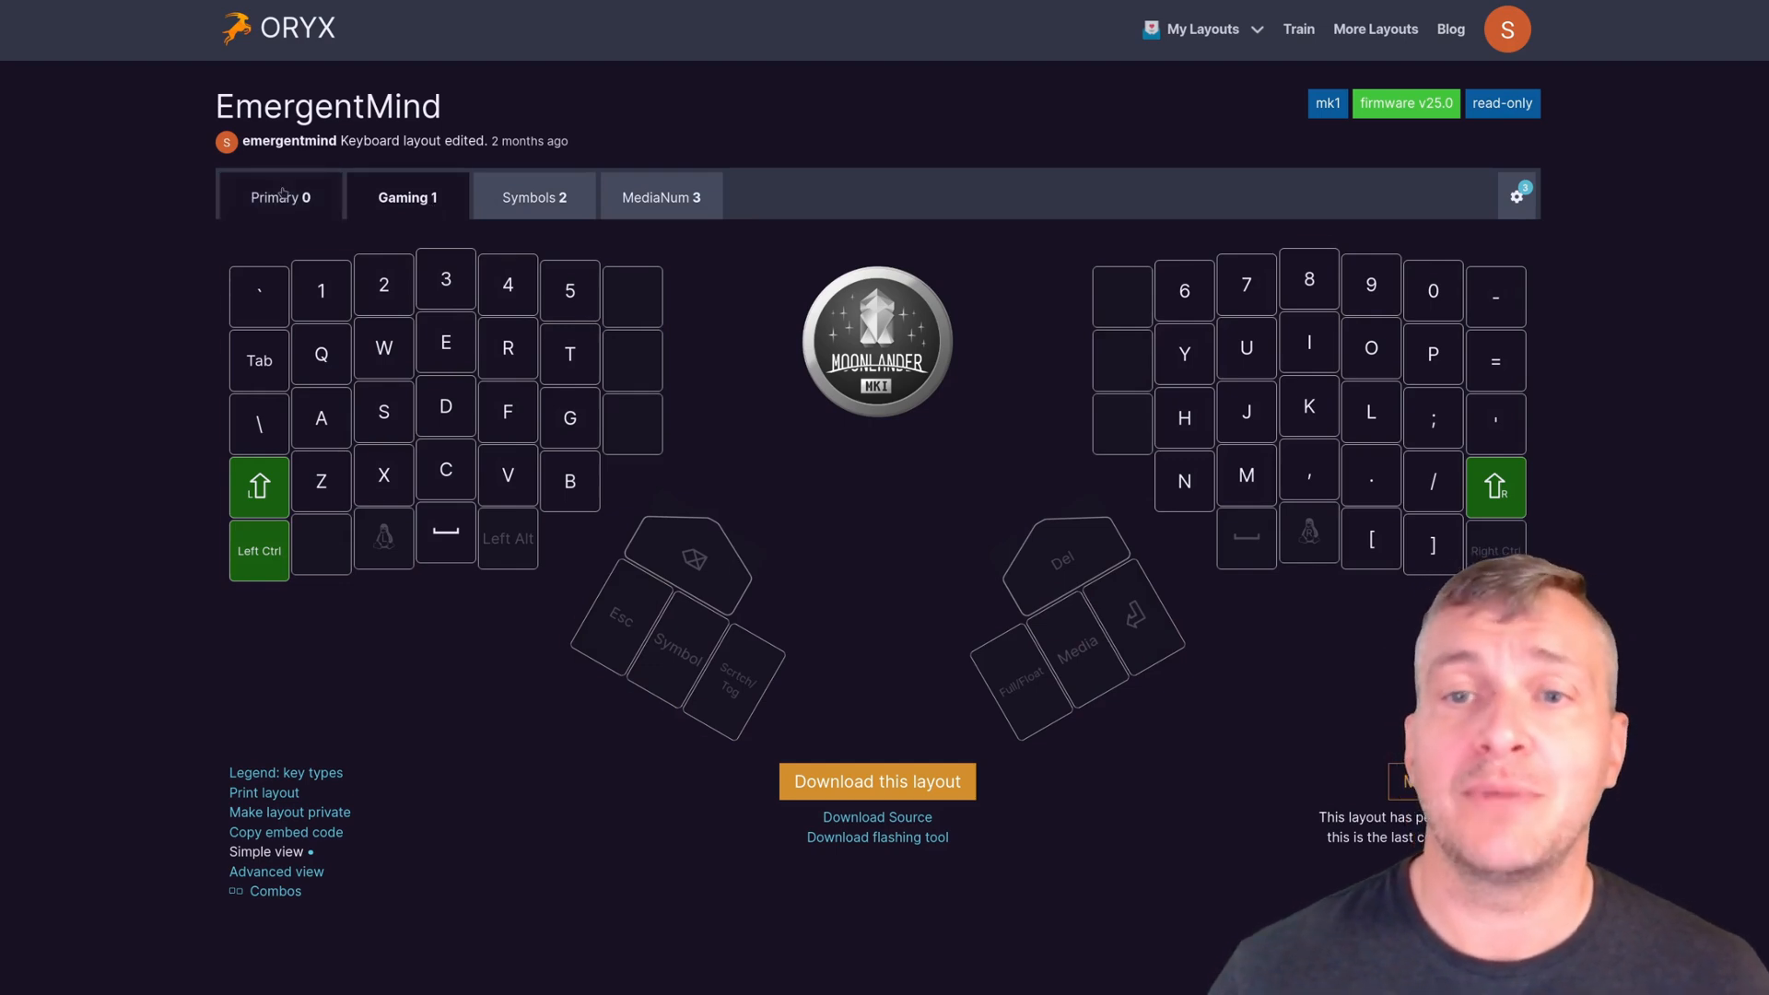
click(280, 197)
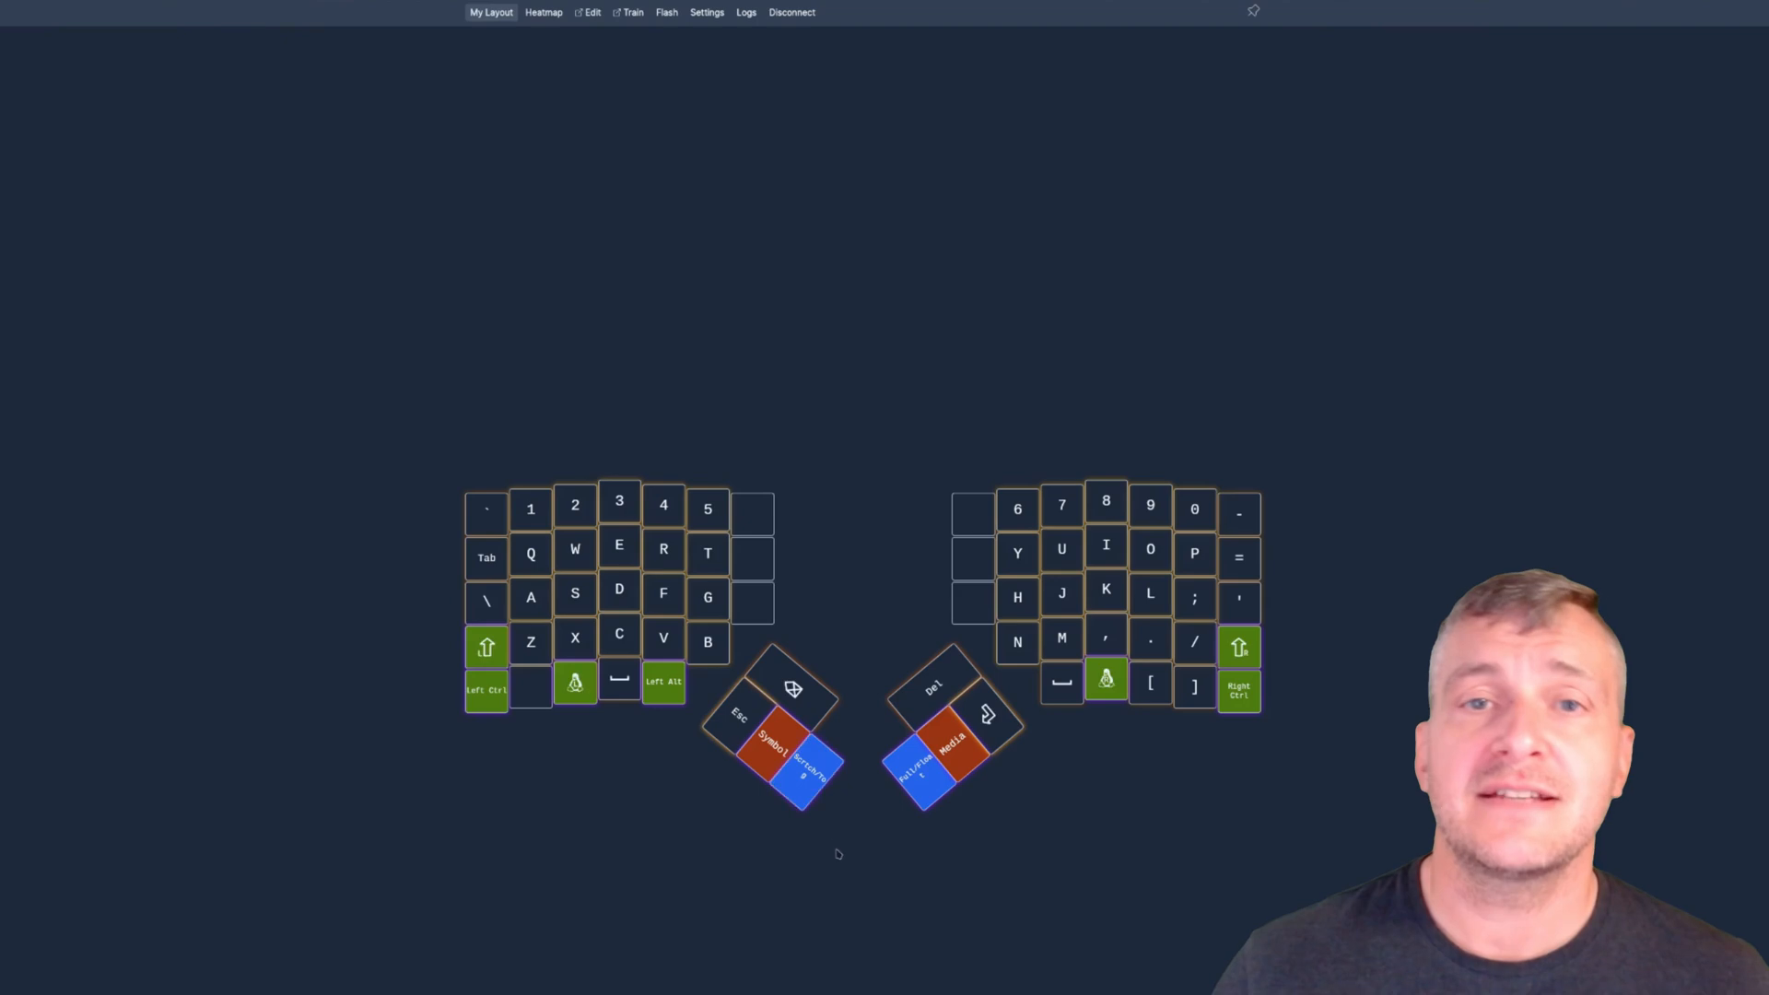
mouse_move(957, 982)
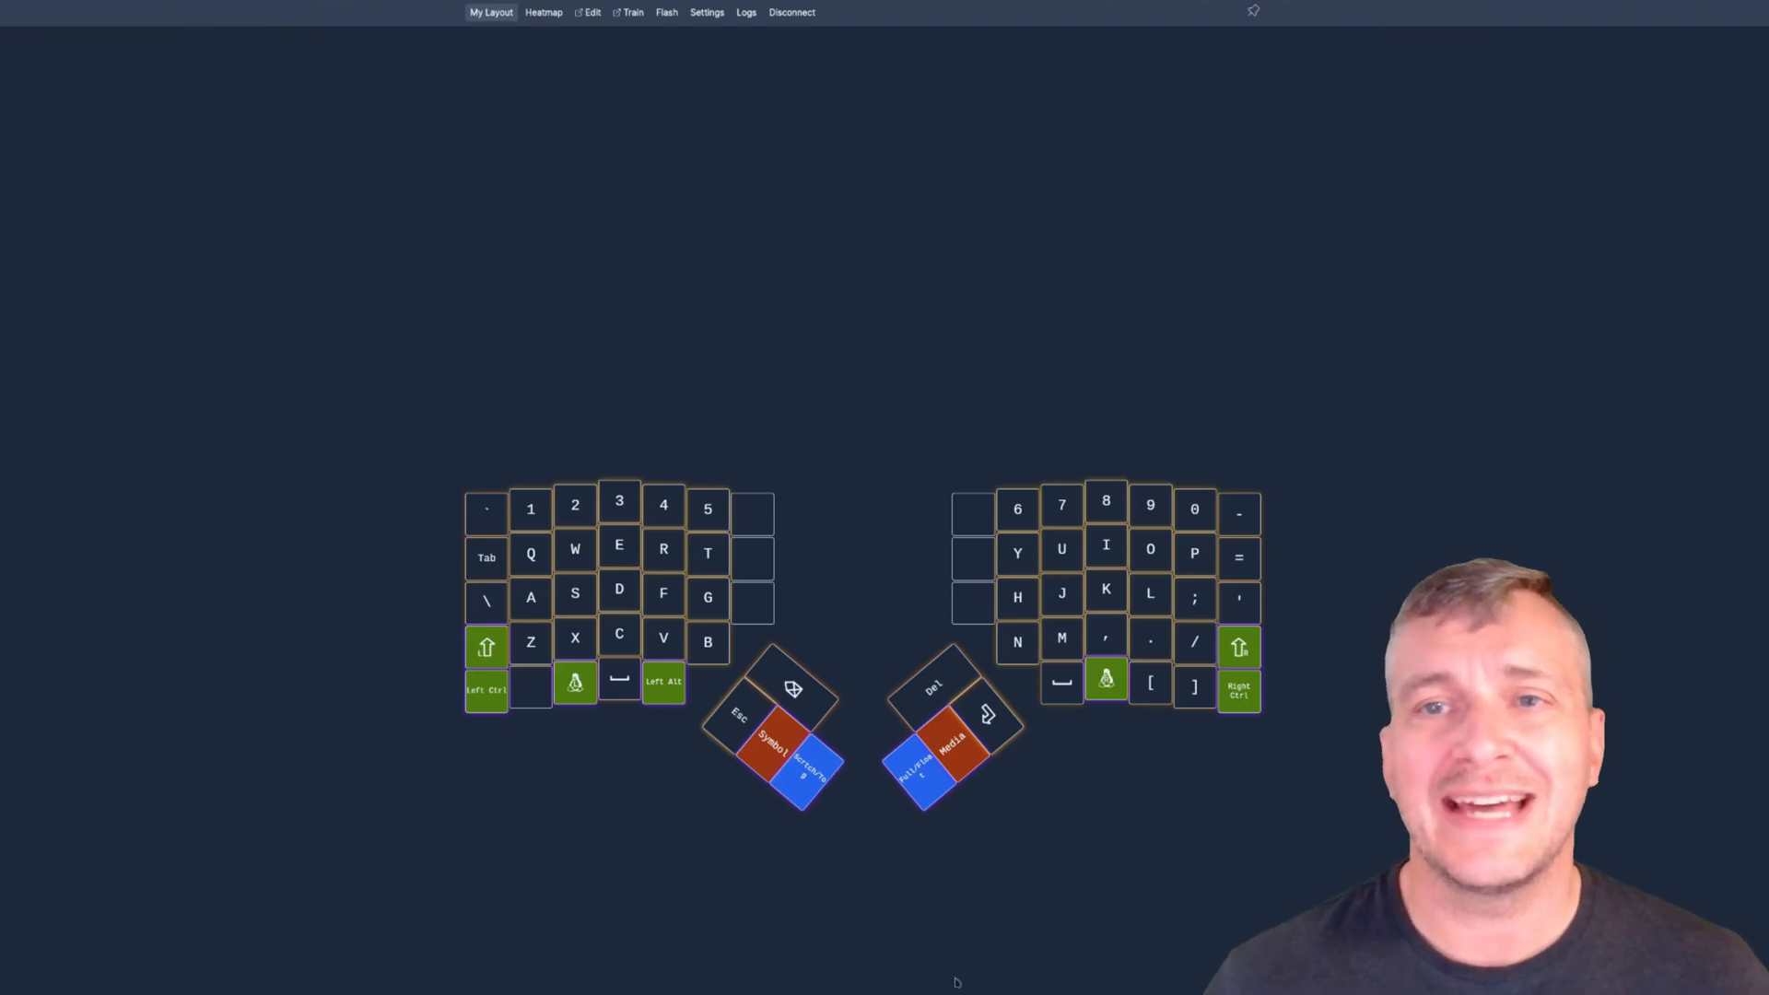